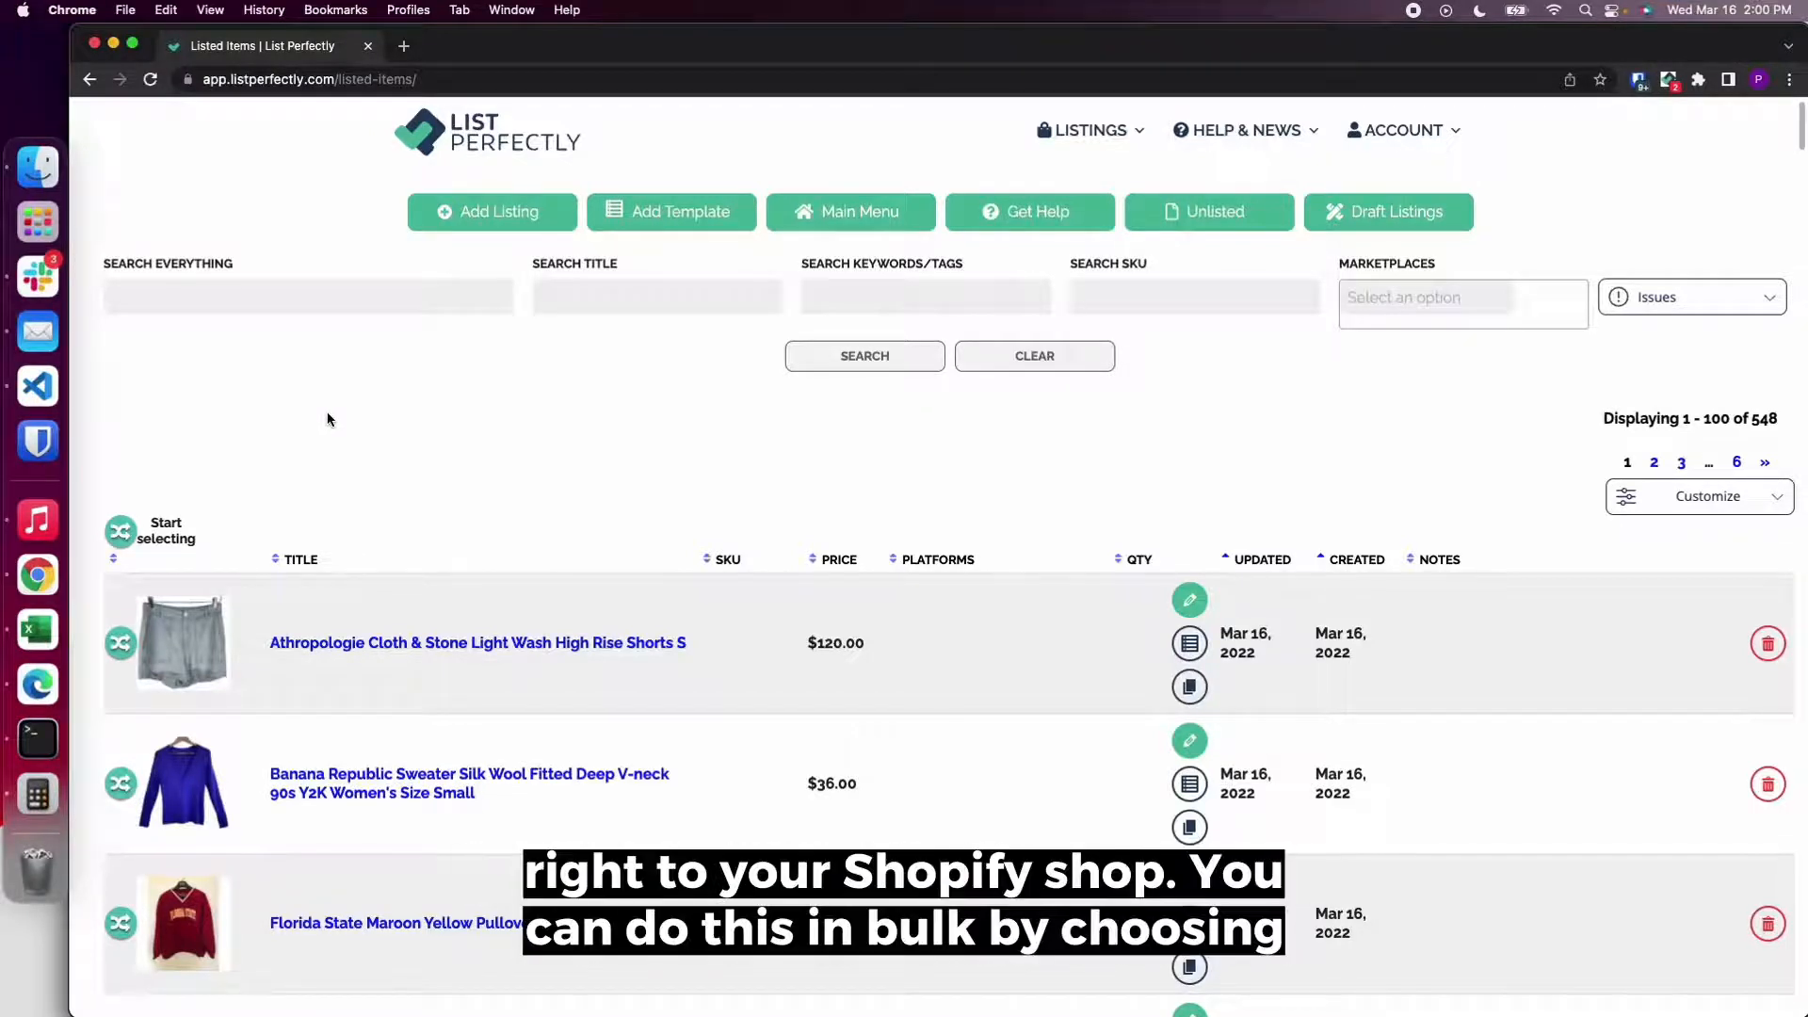
Begin selecting listings and scroll the catalog to add twelve, including the shorts, necklace and wall art.
{"action": "scroll", "scroll_direction": "down", "scroll_amount": 3}
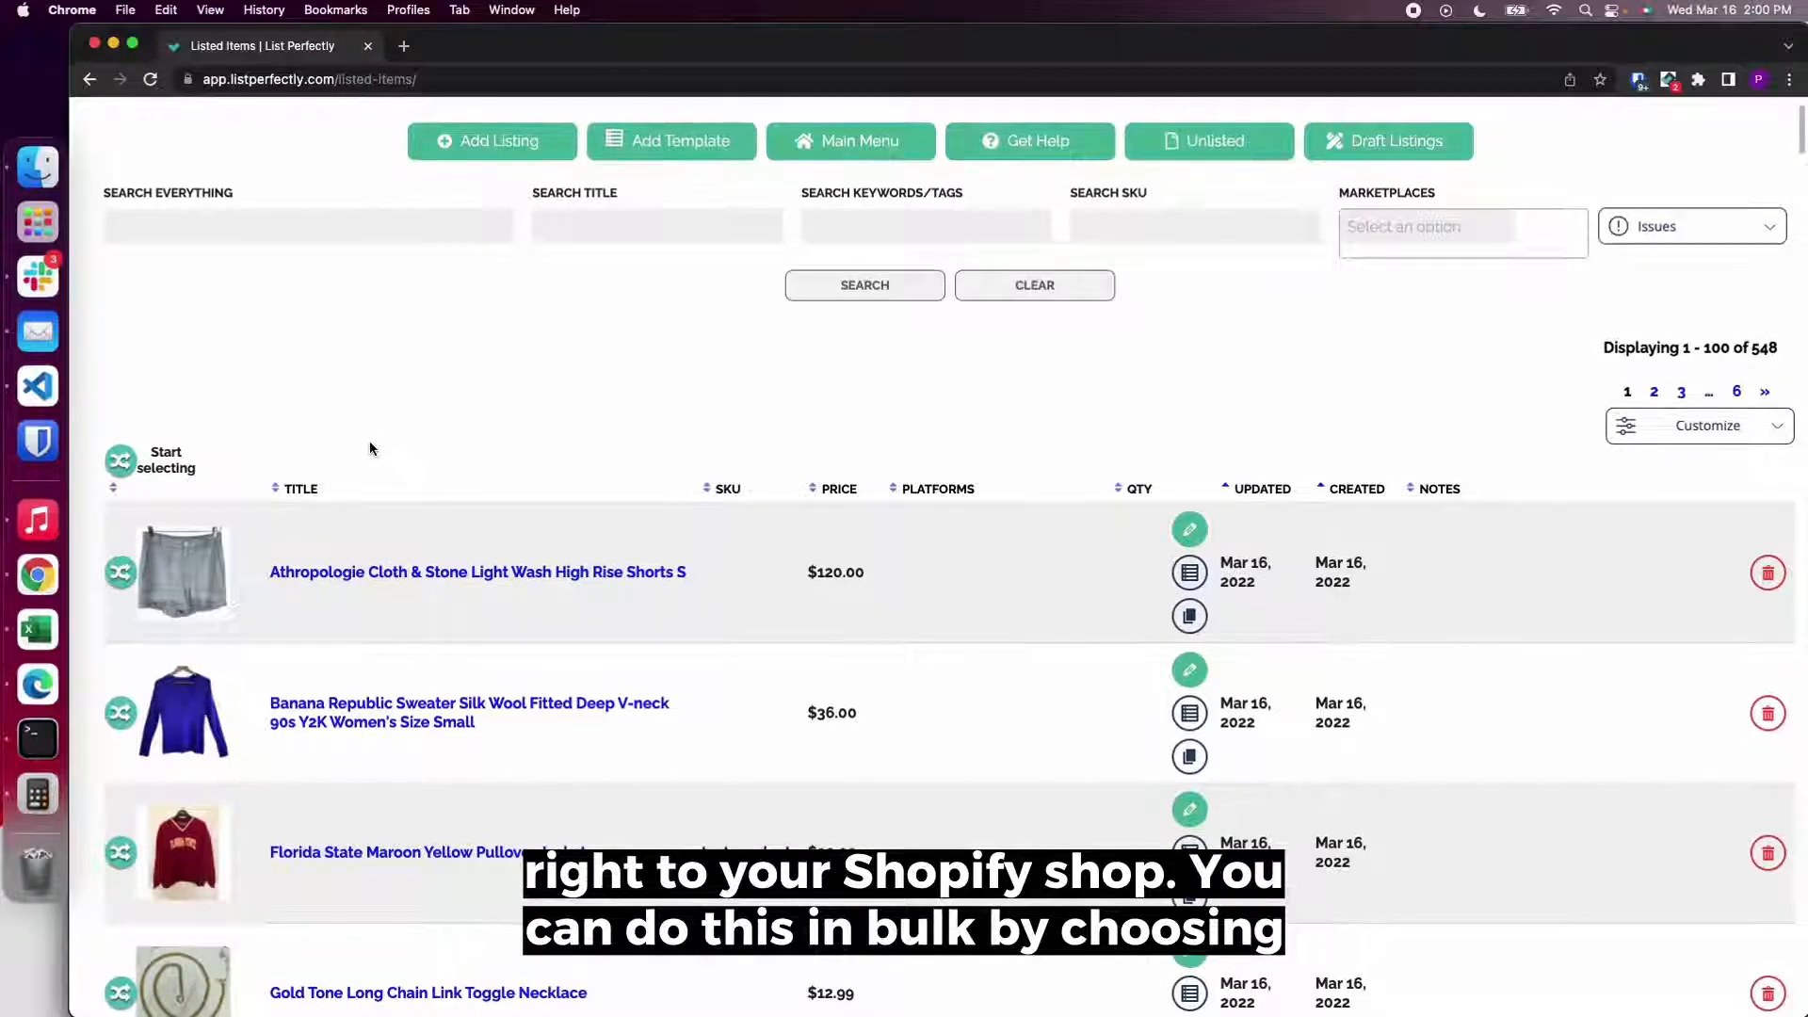
{"action": "left_click", "coordinate": [120, 459]}
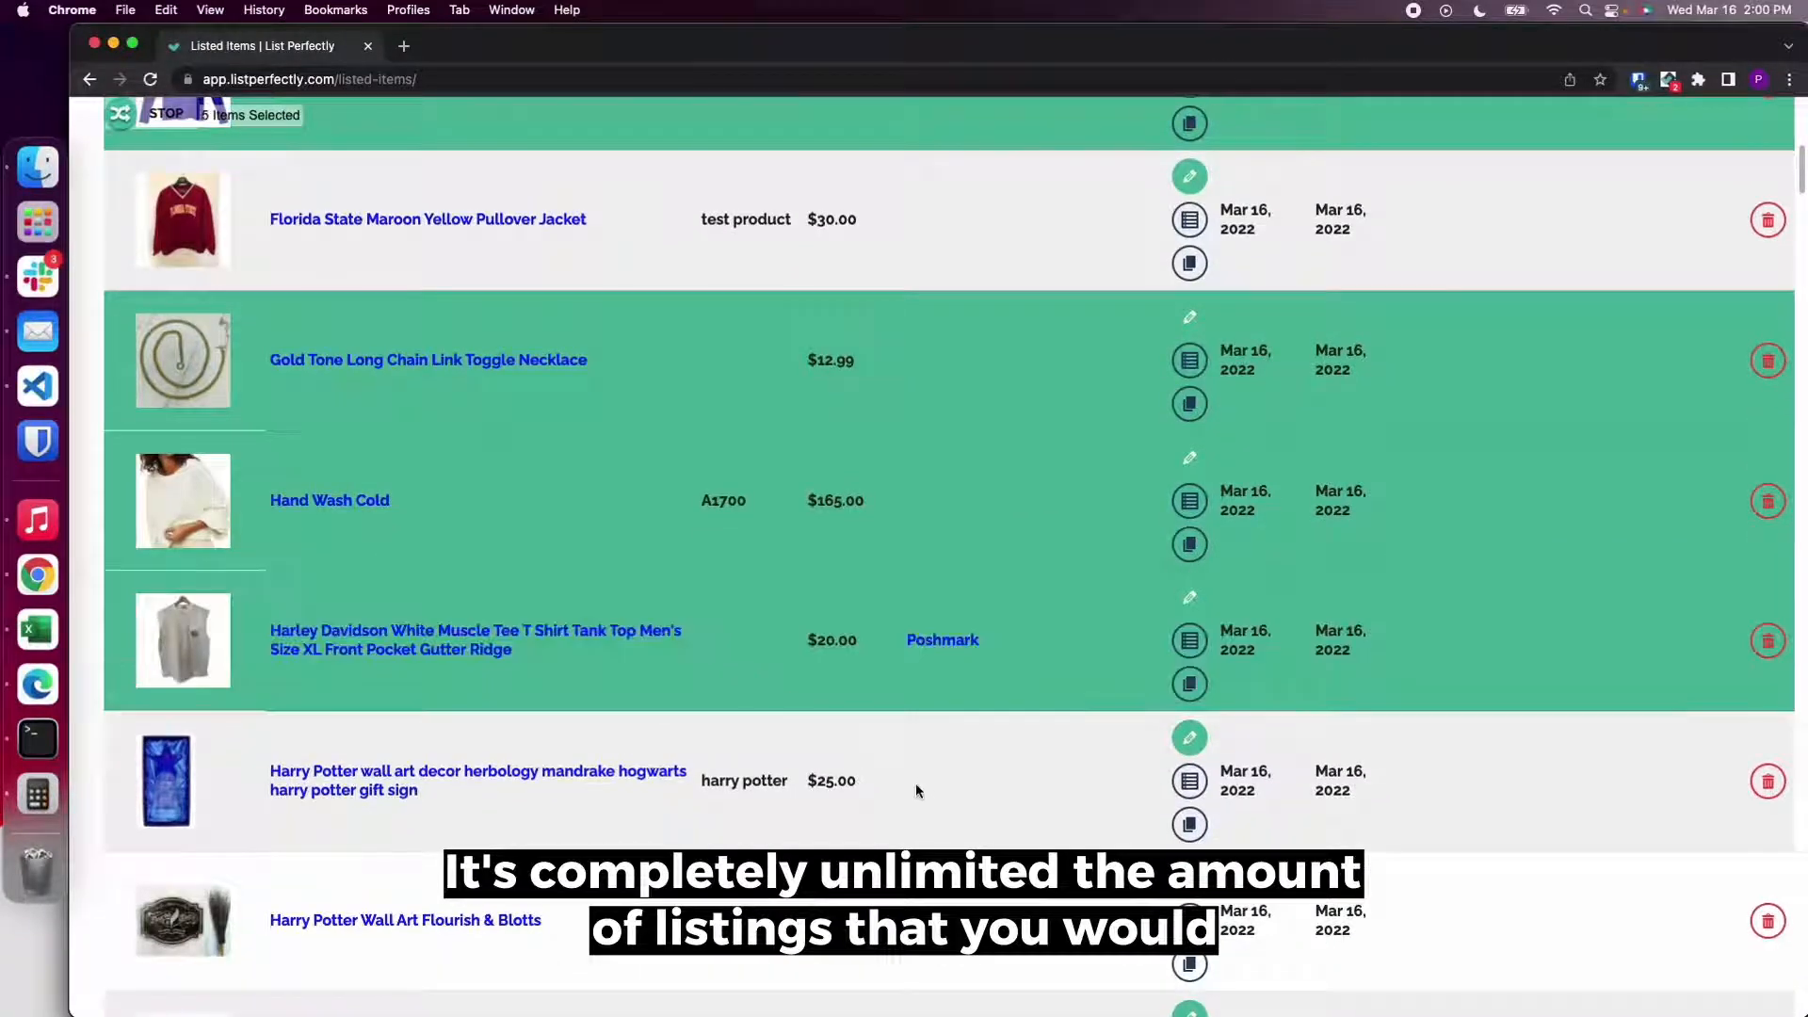
{"action": "scroll", "scroll_direction": "down", "scroll_amount": 3}
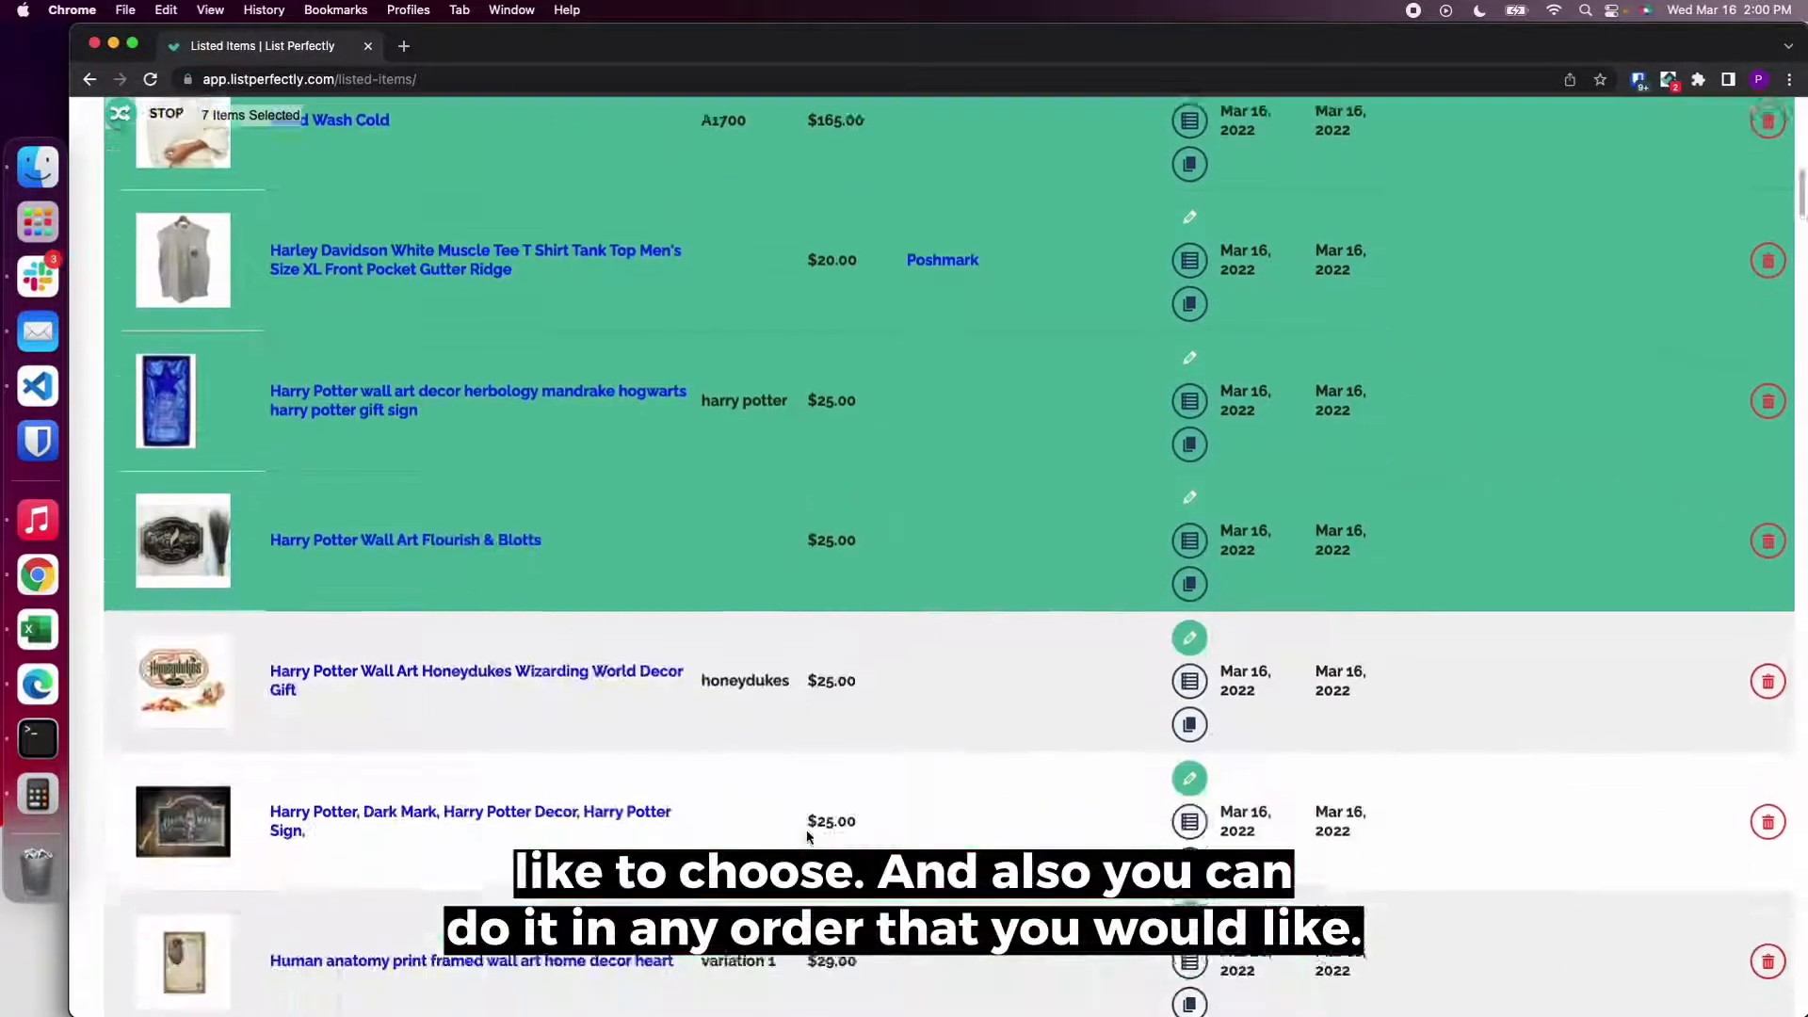
{"action": "scroll", "scroll_direction": "down", "scroll_amount": 3}
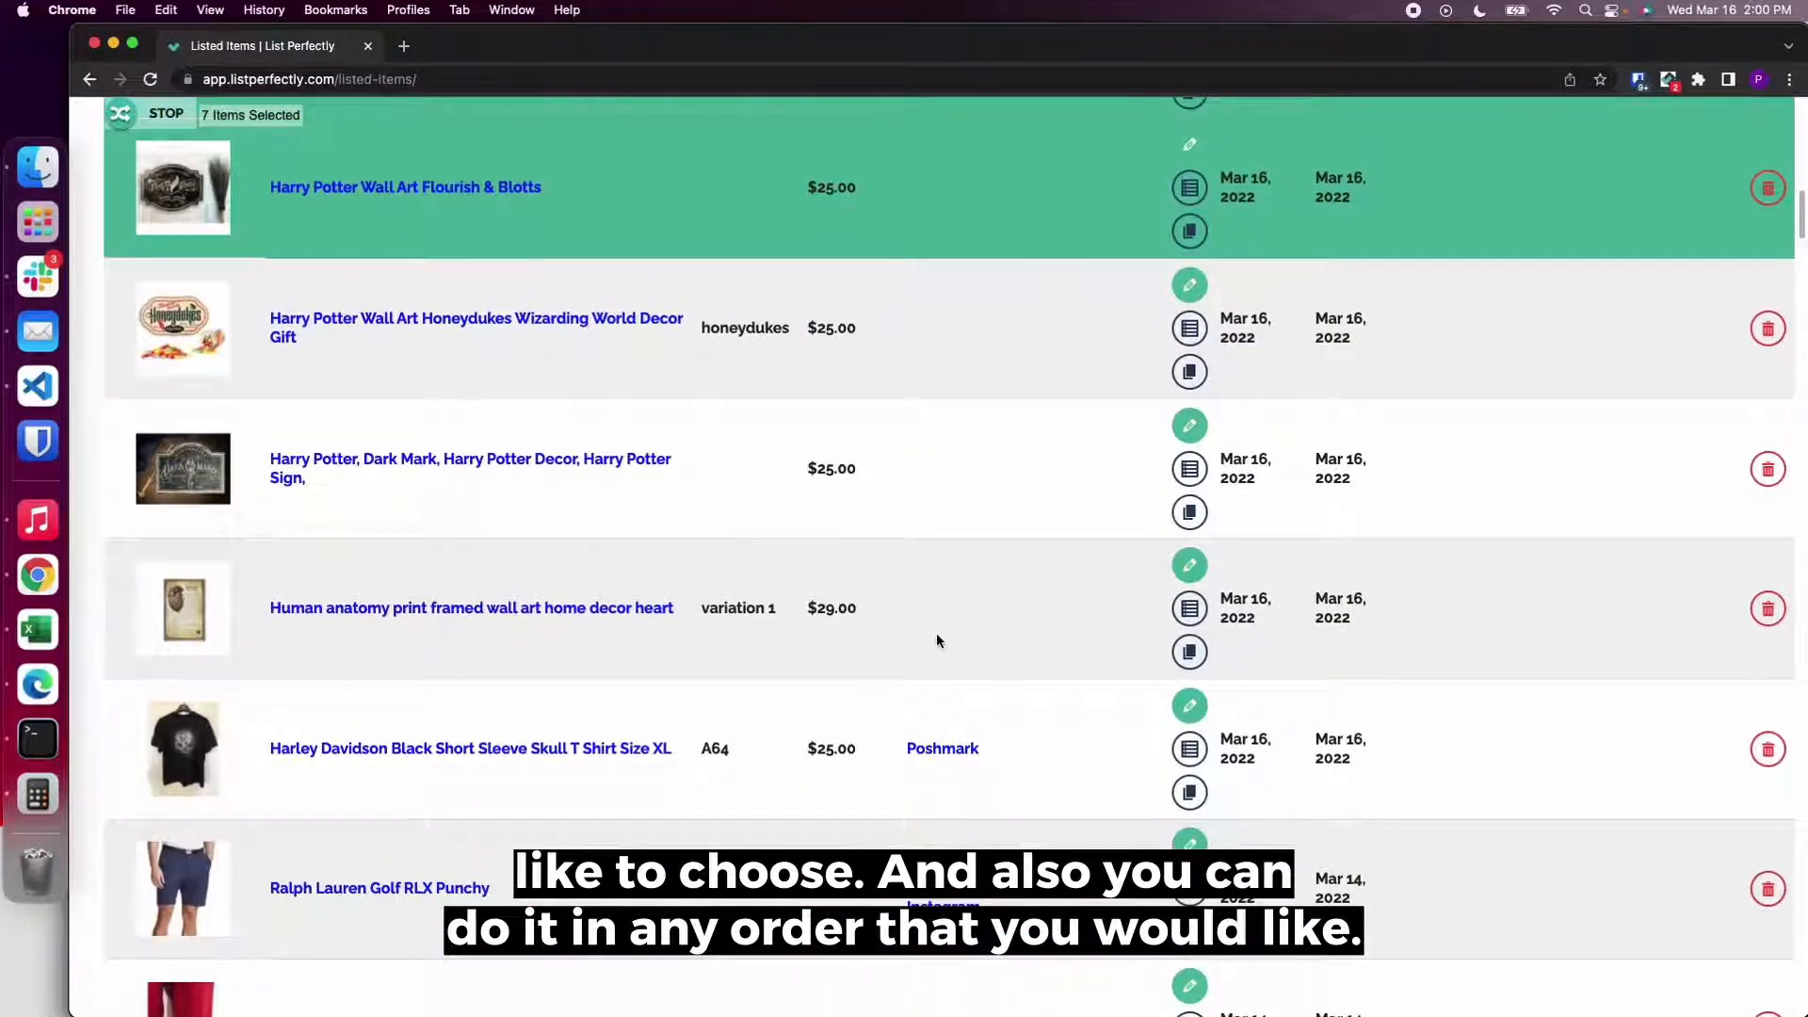
{"action": "scroll", "scroll_direction": "down", "scroll_amount": 3}
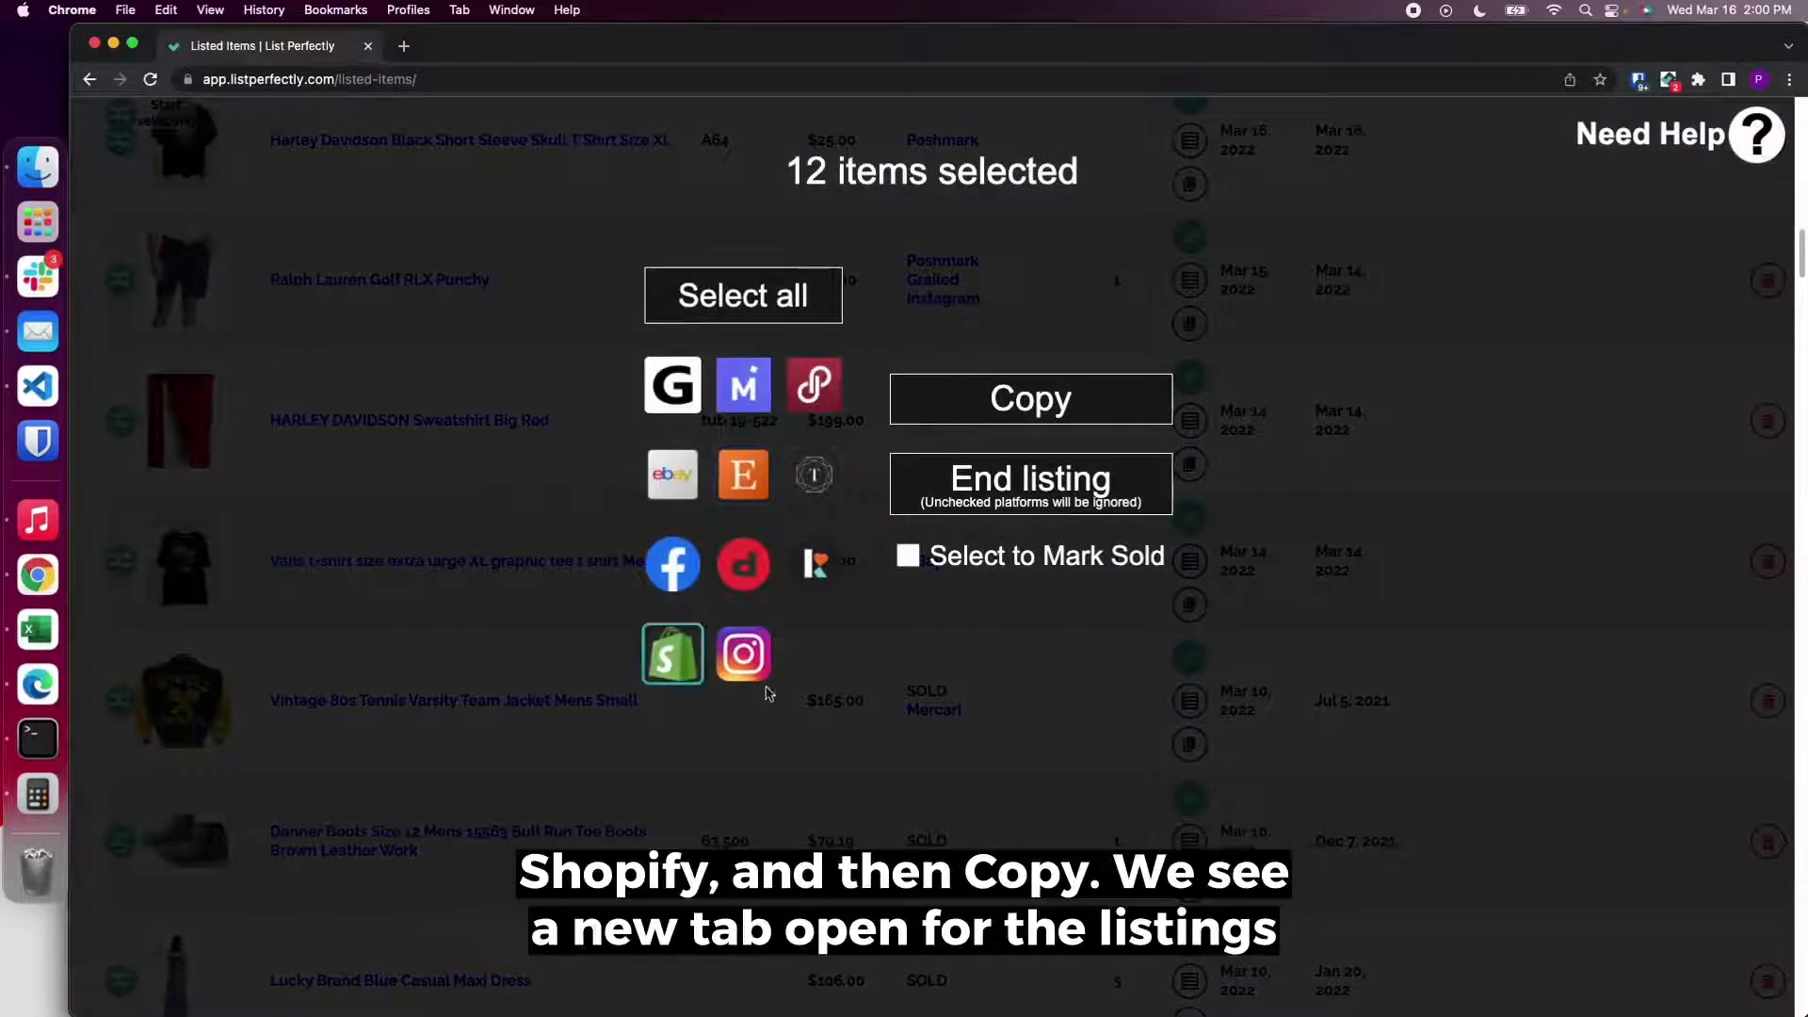
Choose Shopify as the destination and copy the 12 selected listings to it.
{"action": "left_click", "coordinate": [1028, 397]}
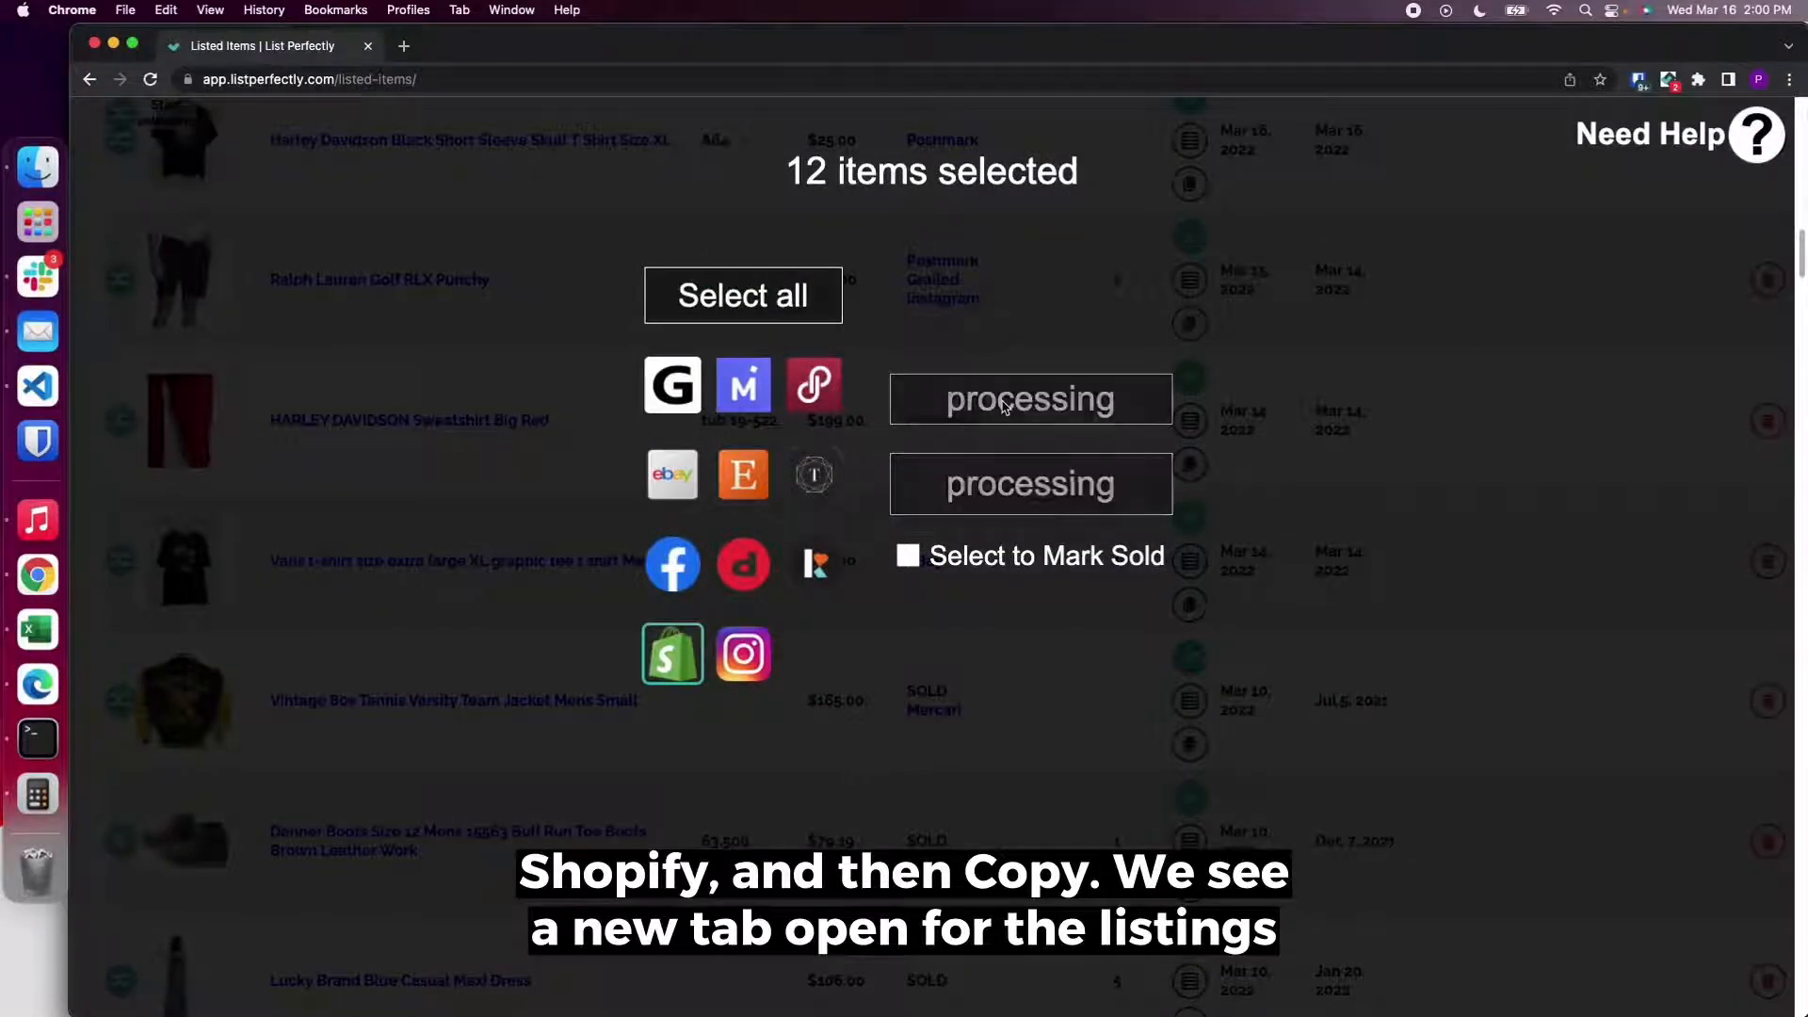
{"action": "left_click", "coordinate": [673, 654]}
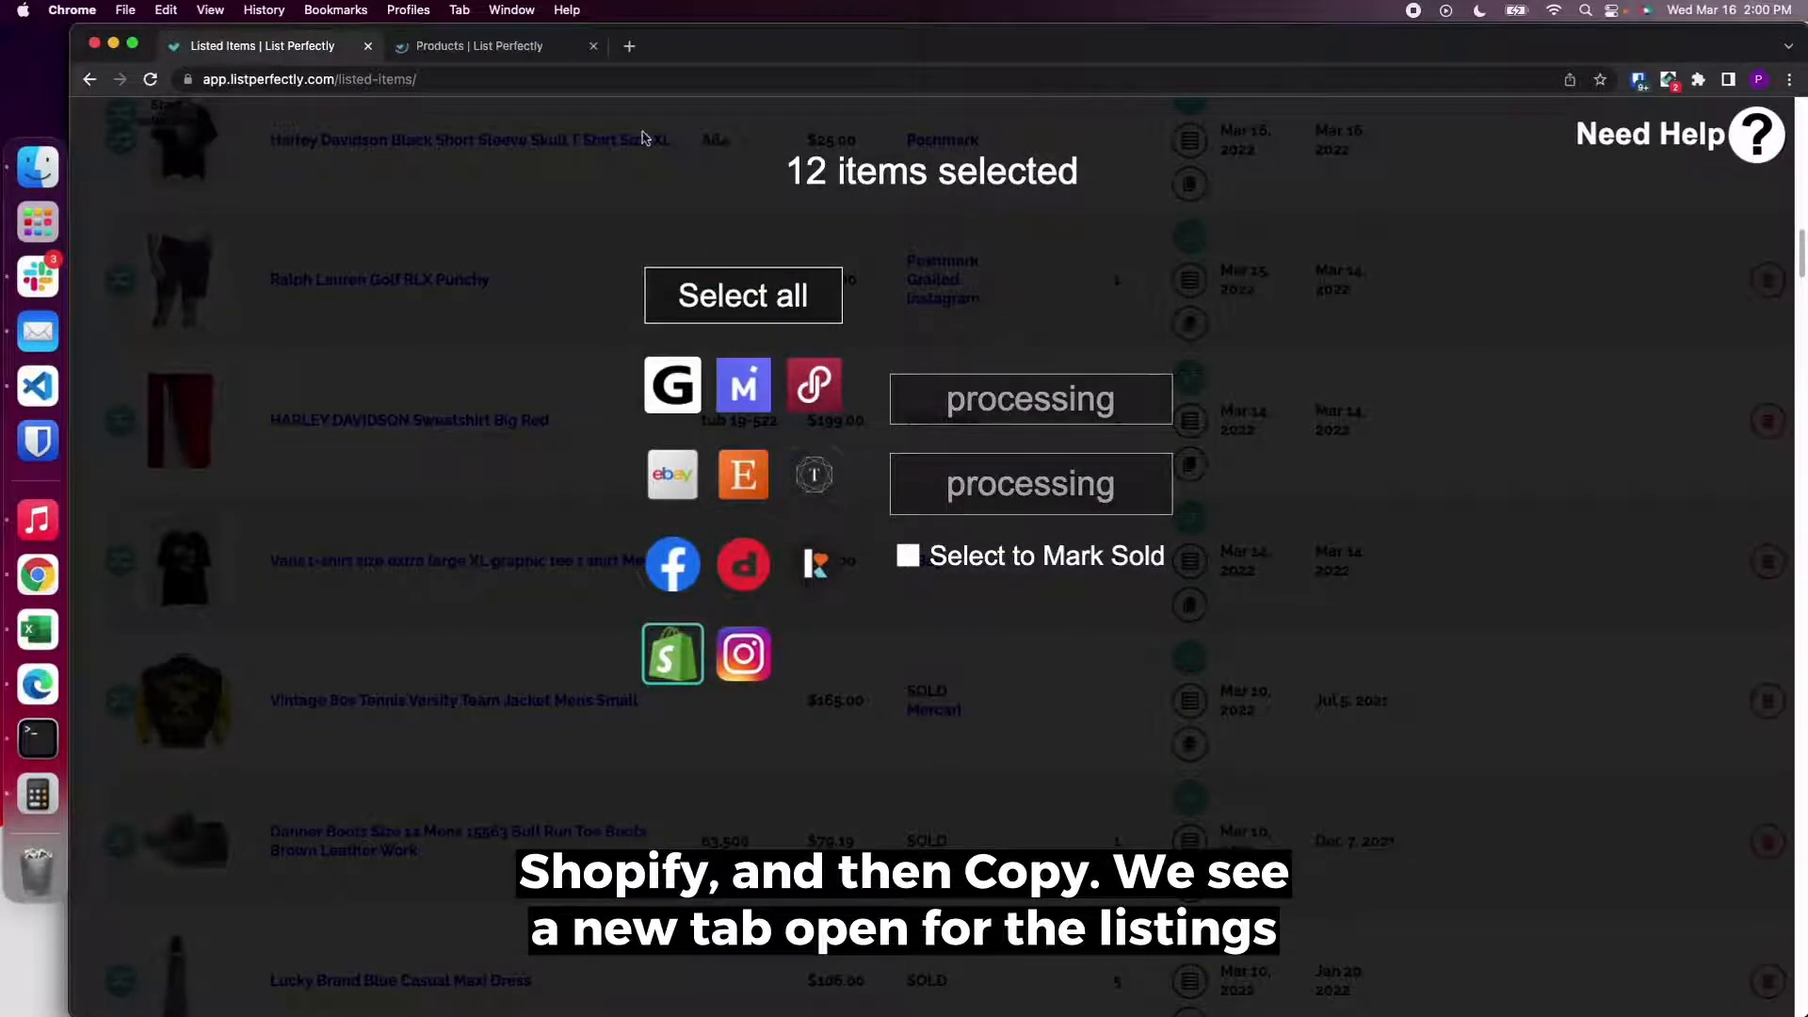
{"action": "left_click", "coordinate": [672, 653]}
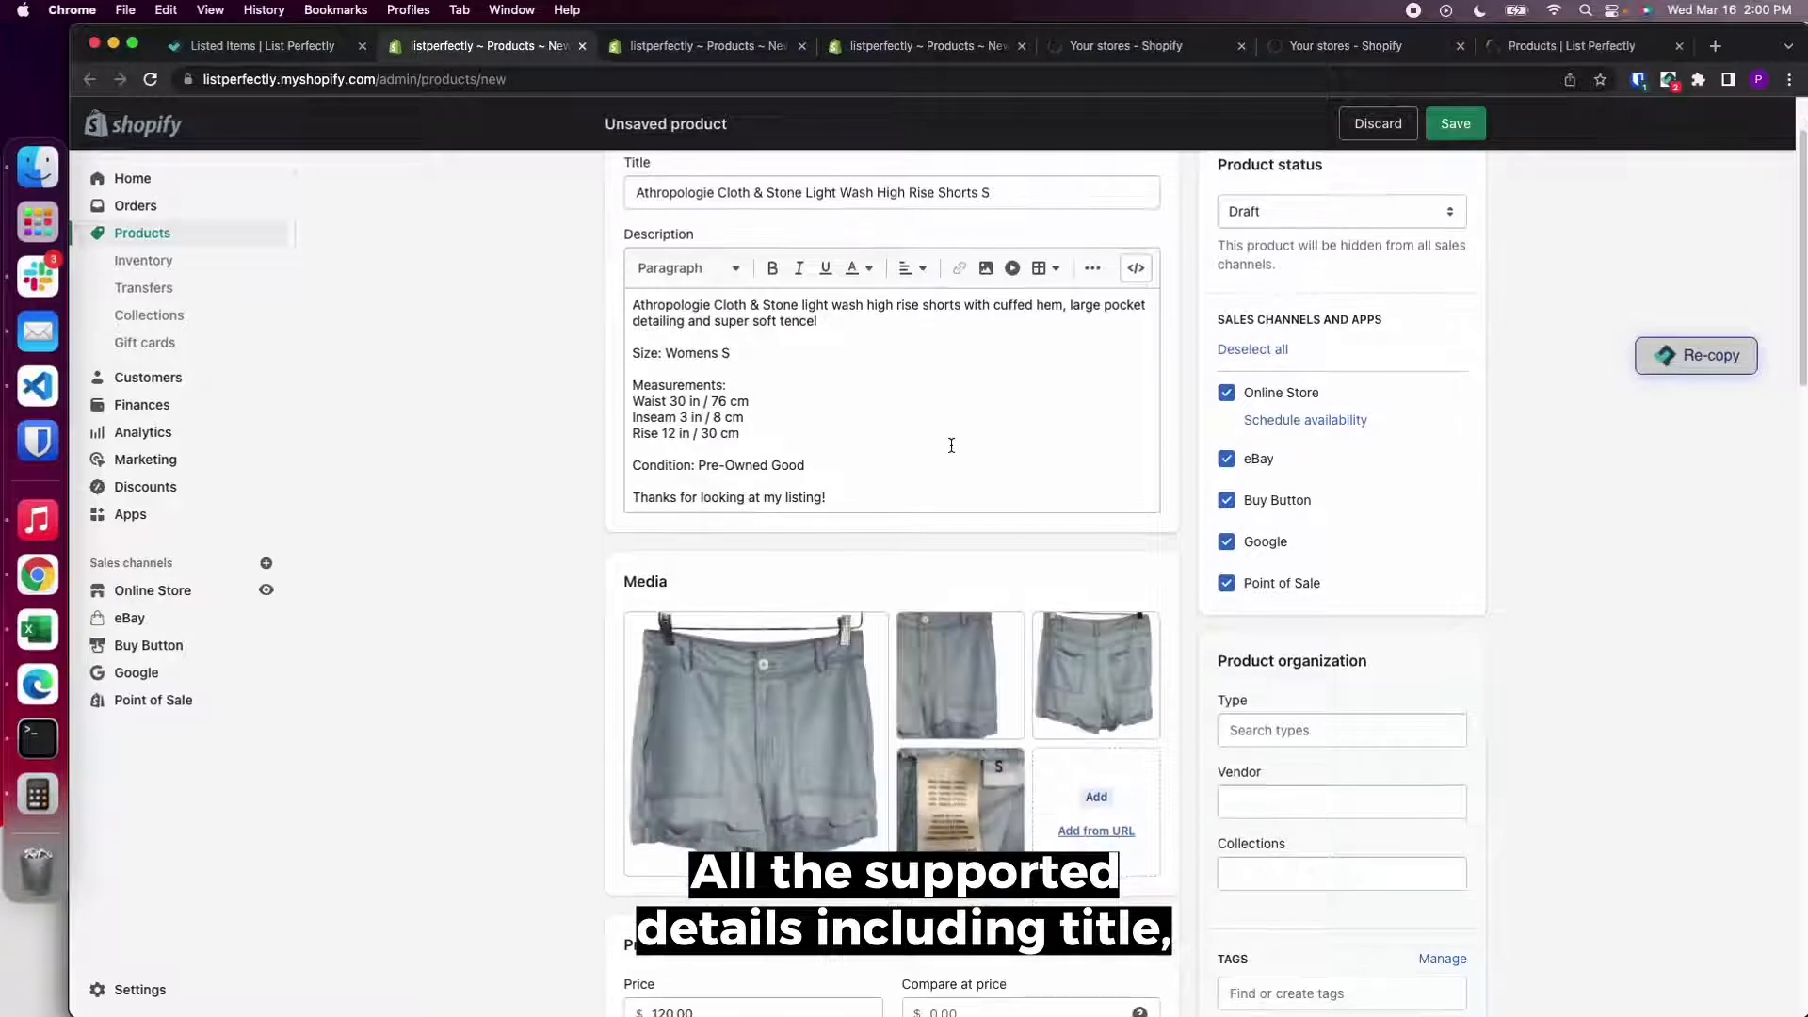
Review the prefilled Athropologie Cloth & Stone shorts form and save it as a draft product.
{"action": "scroll", "scroll_direction": "down", "scroll_amount": 3}
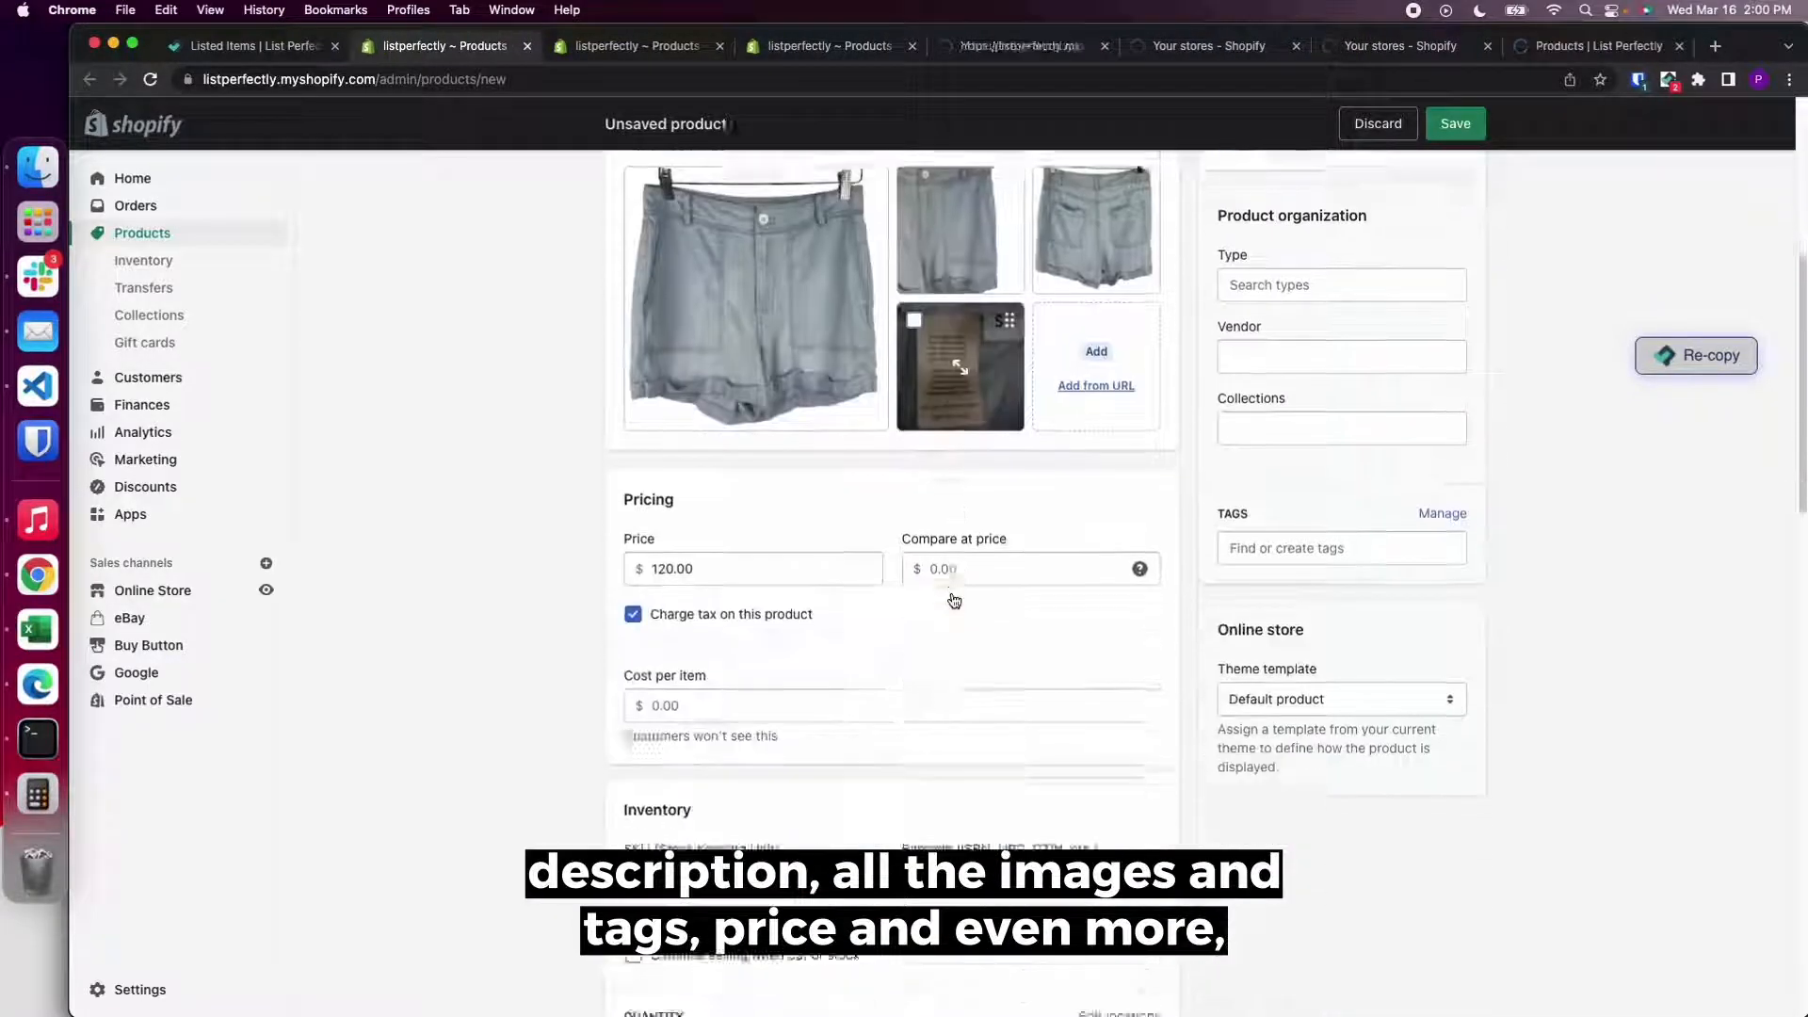
{"action": "scroll", "scroll_direction": "down", "scroll_amount": 3}
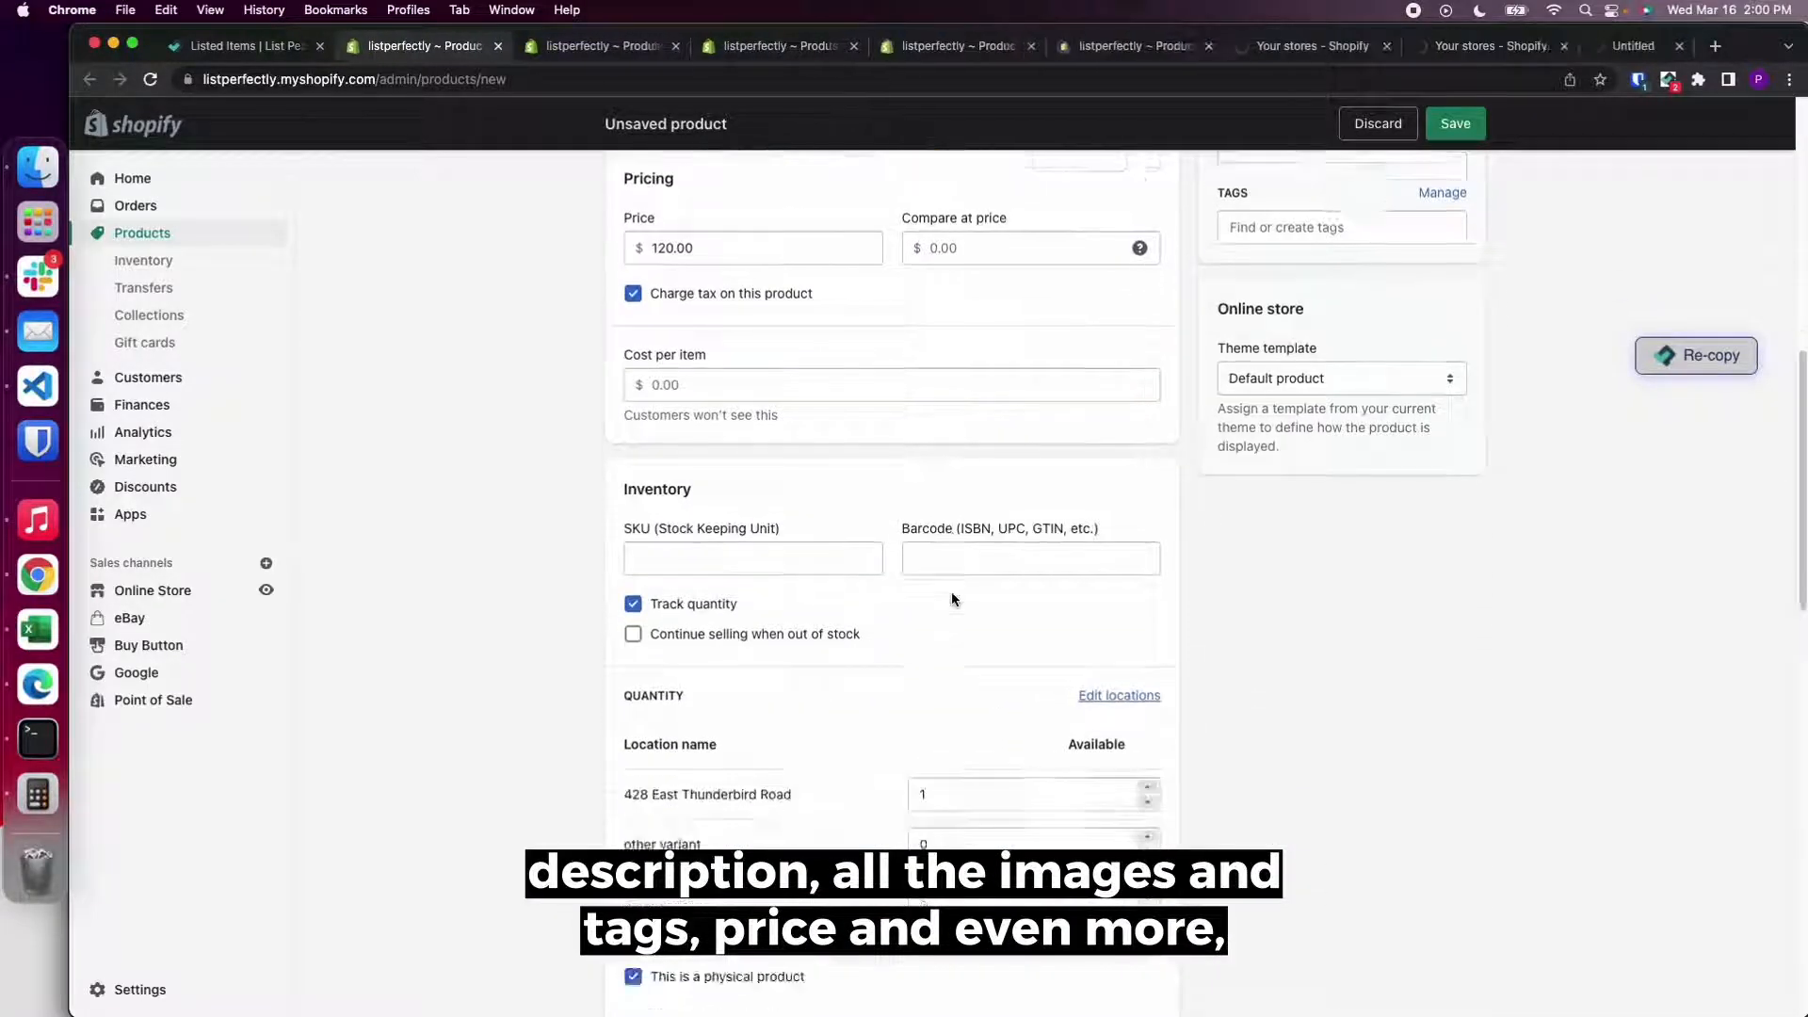
{"action": "scroll", "scroll_direction": "down", "scroll_amount": 3}
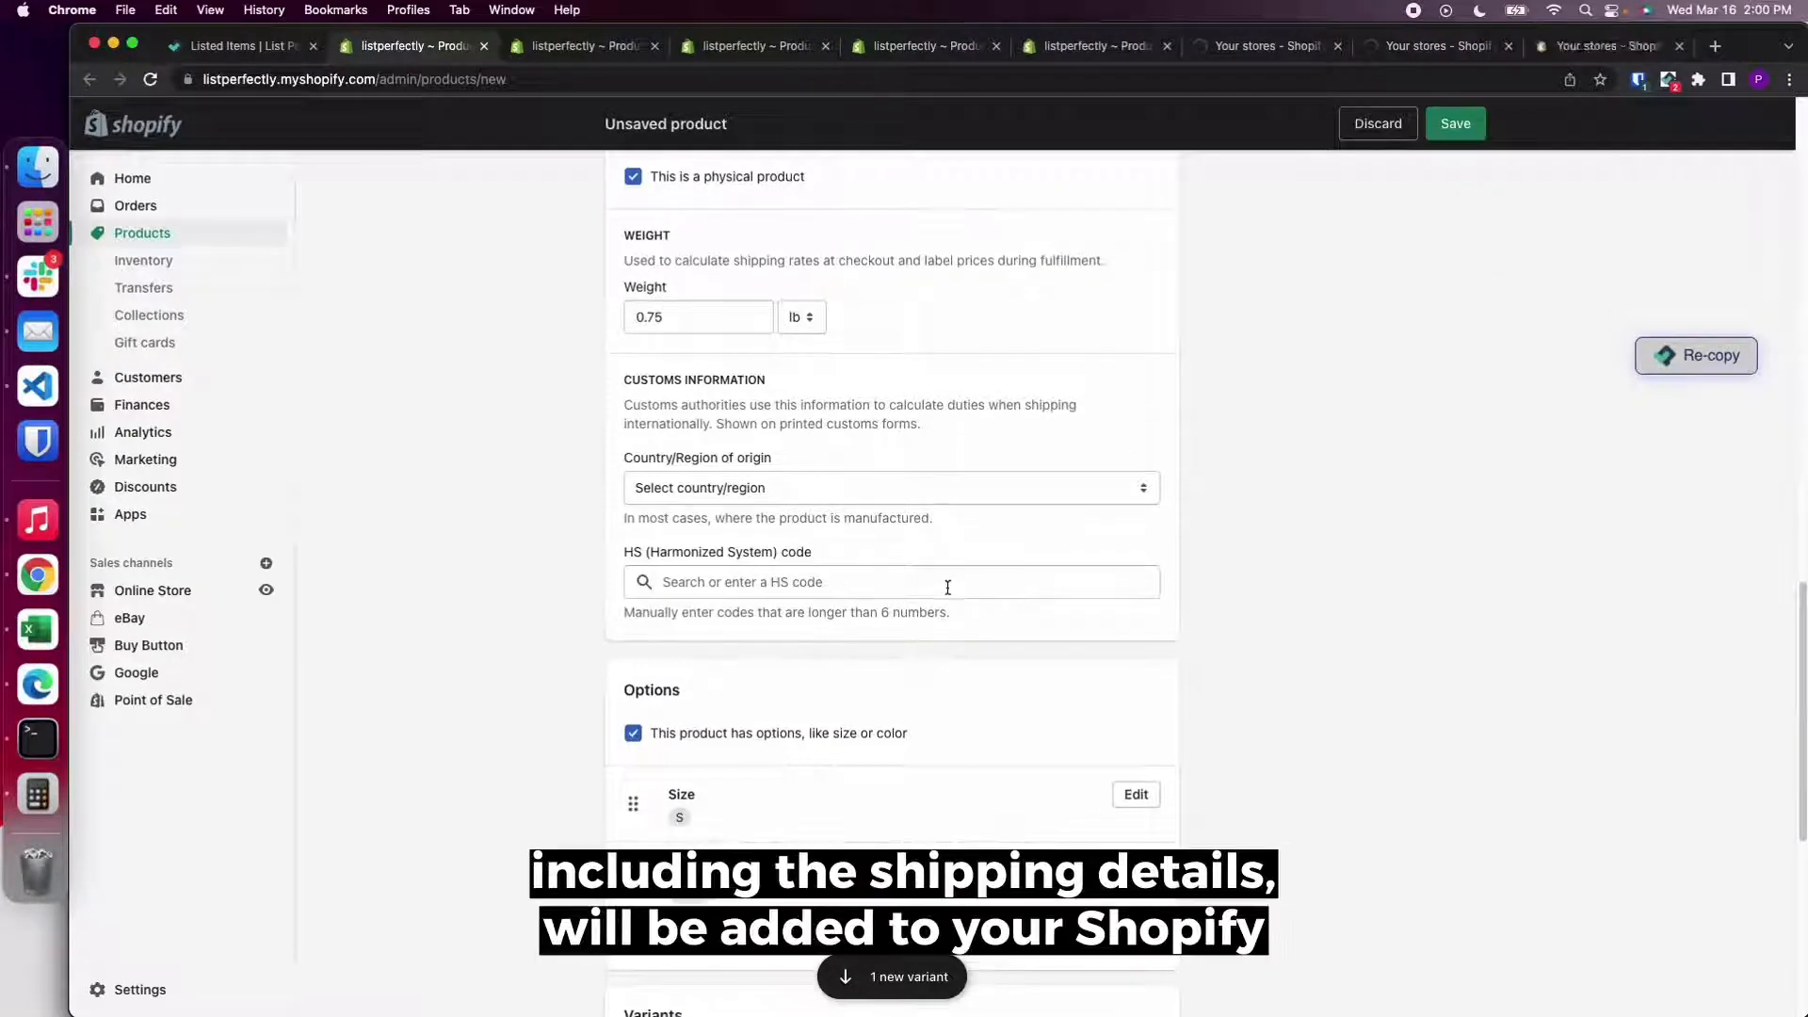
{"action": "scroll", "scroll_direction": "down", "scroll_amount": 3}
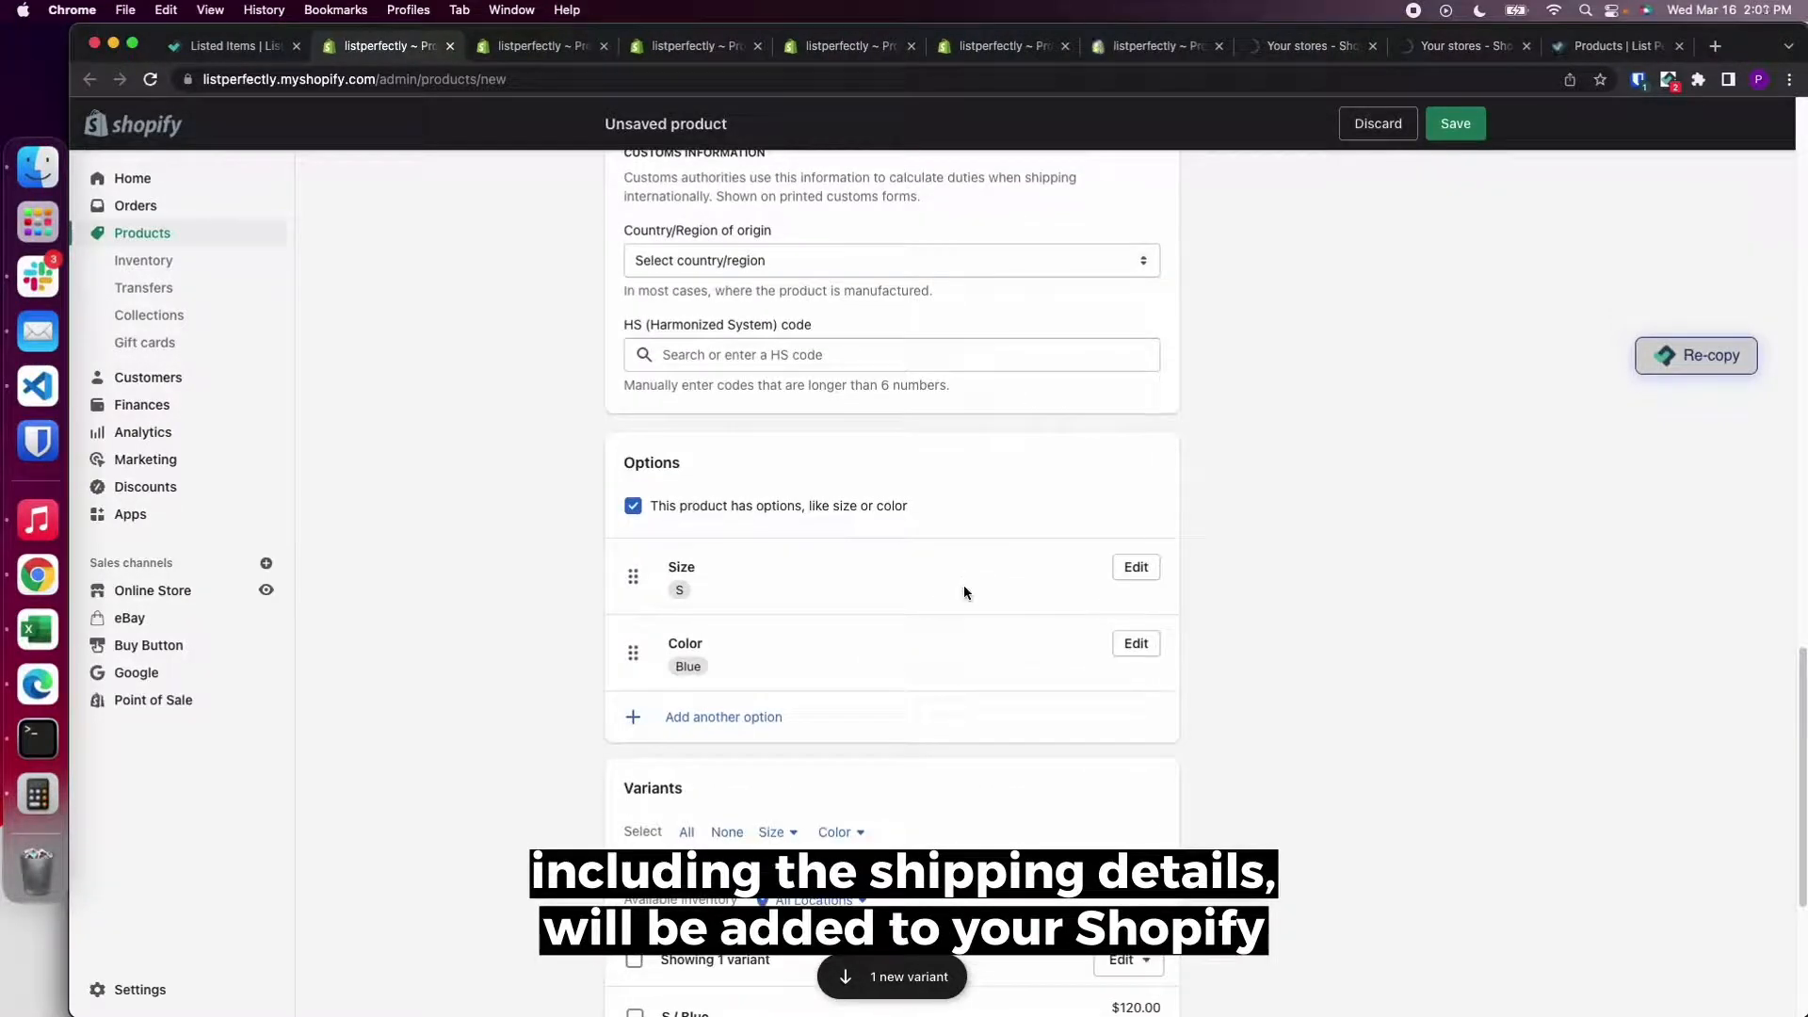
{"action": "scroll", "scroll_direction": "down", "scroll_amount": 3}
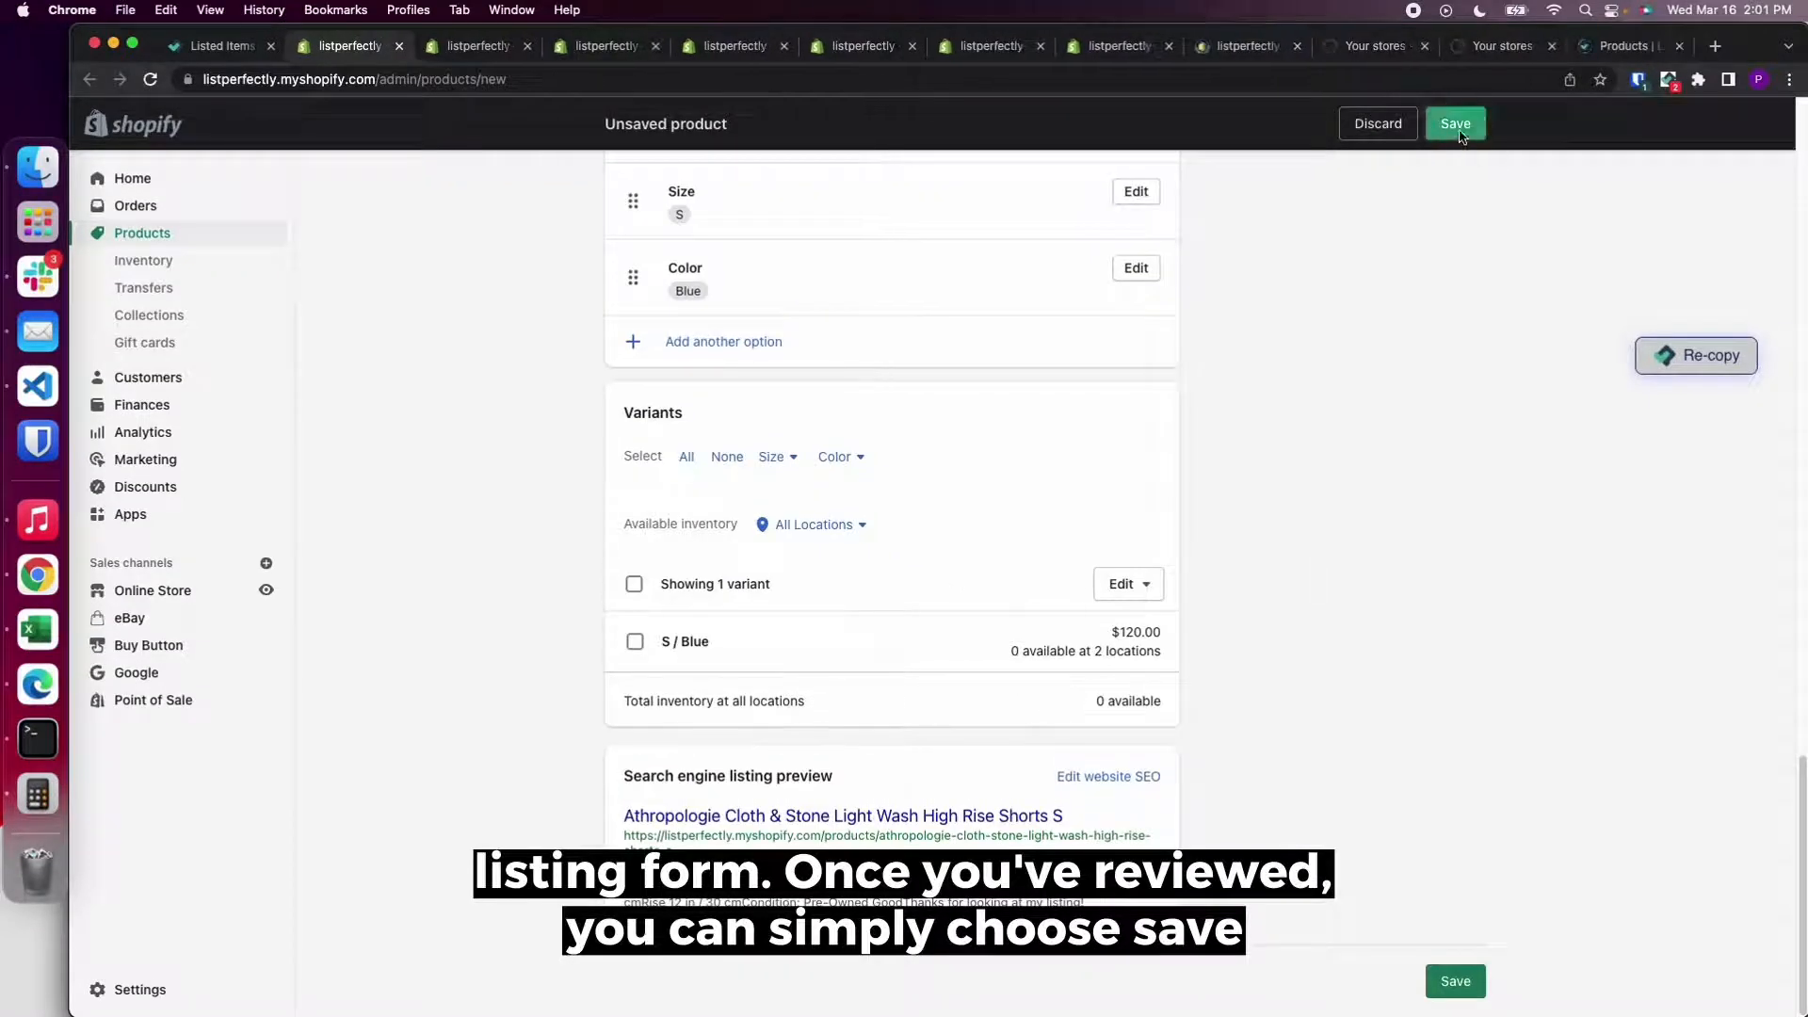
{"action": "left_click", "coordinate": [1456, 125]}
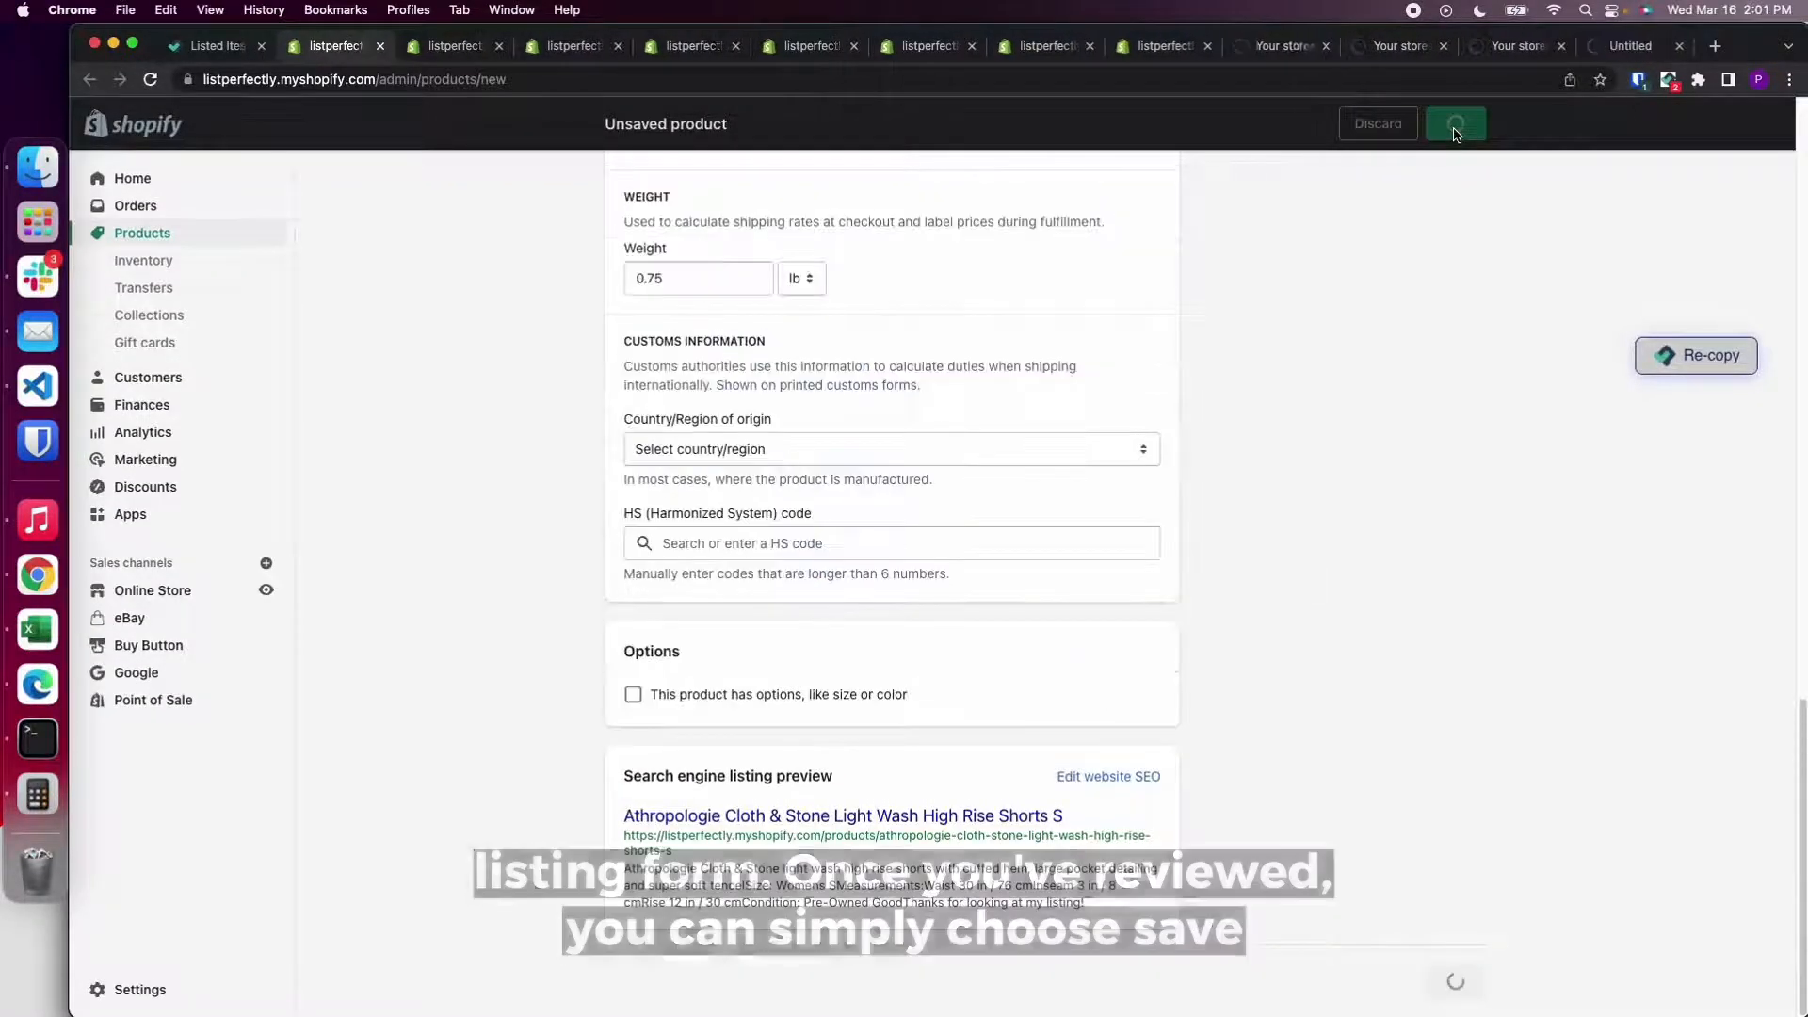
{"action": "left_click", "coordinate": [1455, 124]}
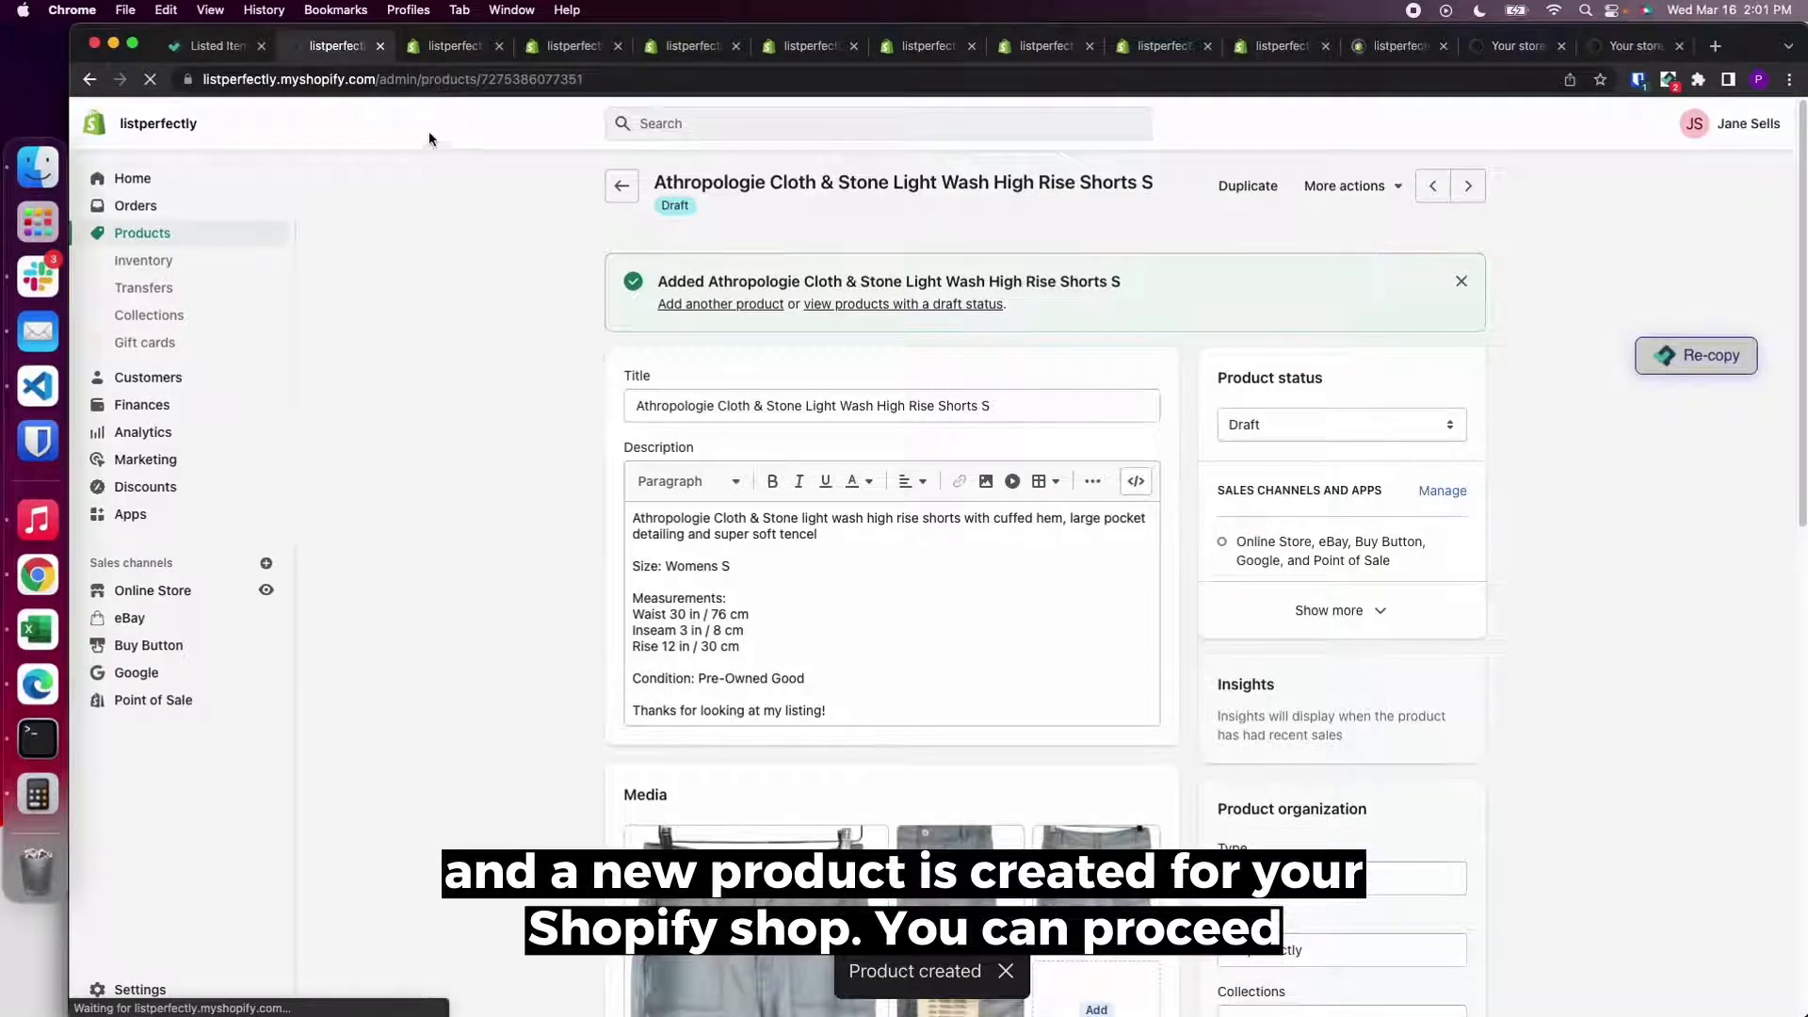
Move to the blue sweater's form, priced 36.00, review it and save the new product.
{"action": "left_click", "coordinate": [450, 45]}
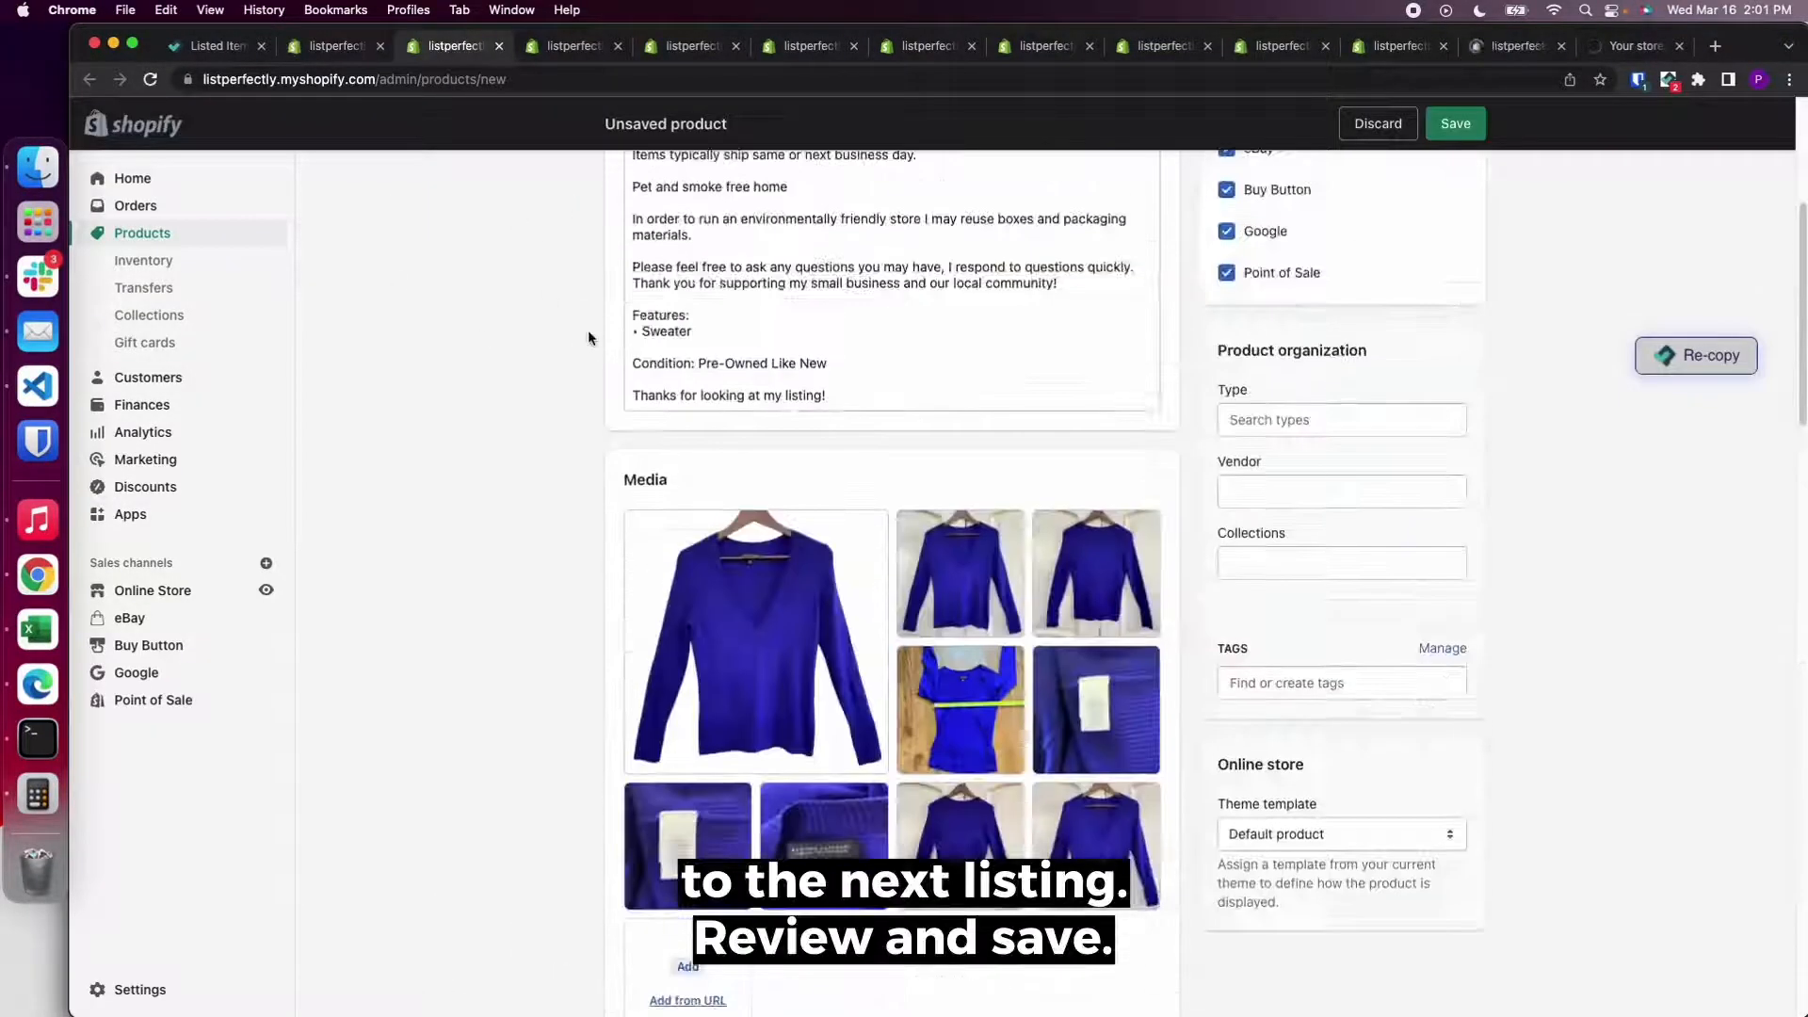
{"action": "scroll", "scroll_direction": "down", "scroll_amount": 3}
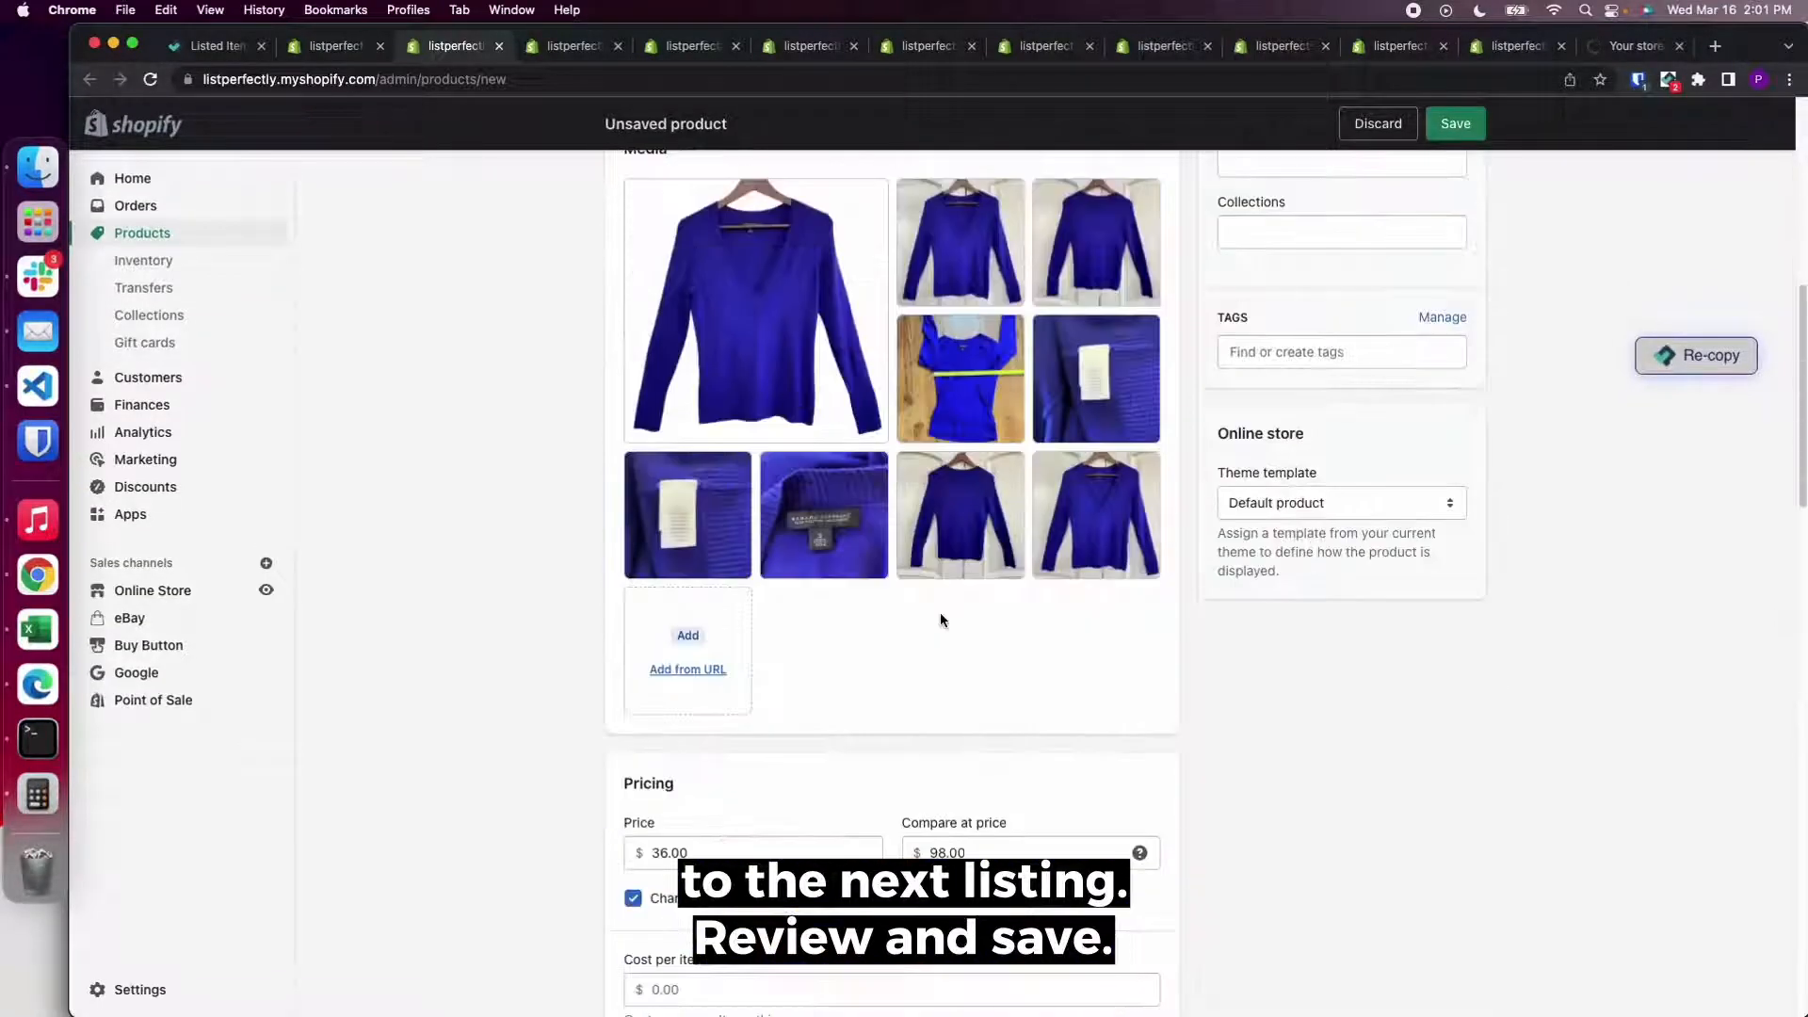
{"action": "left_click", "coordinate": [1455, 125]}
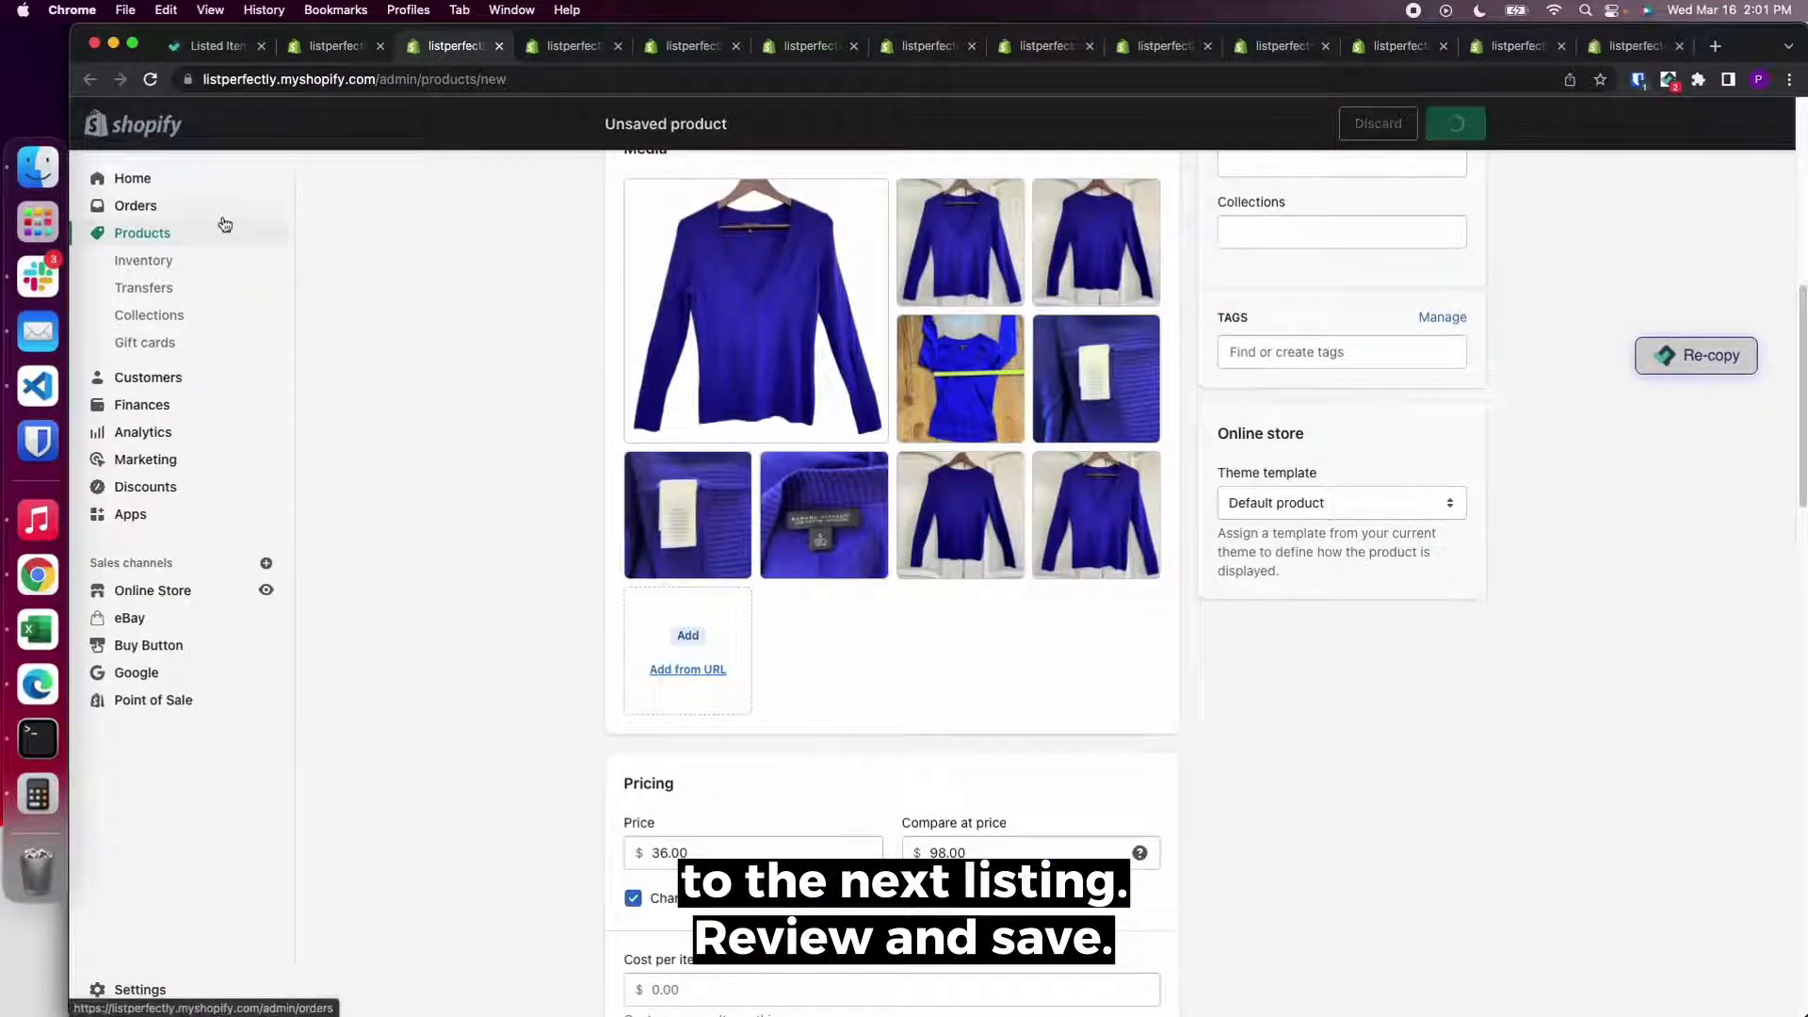
{"action": "left_click", "coordinate": [1456, 125]}
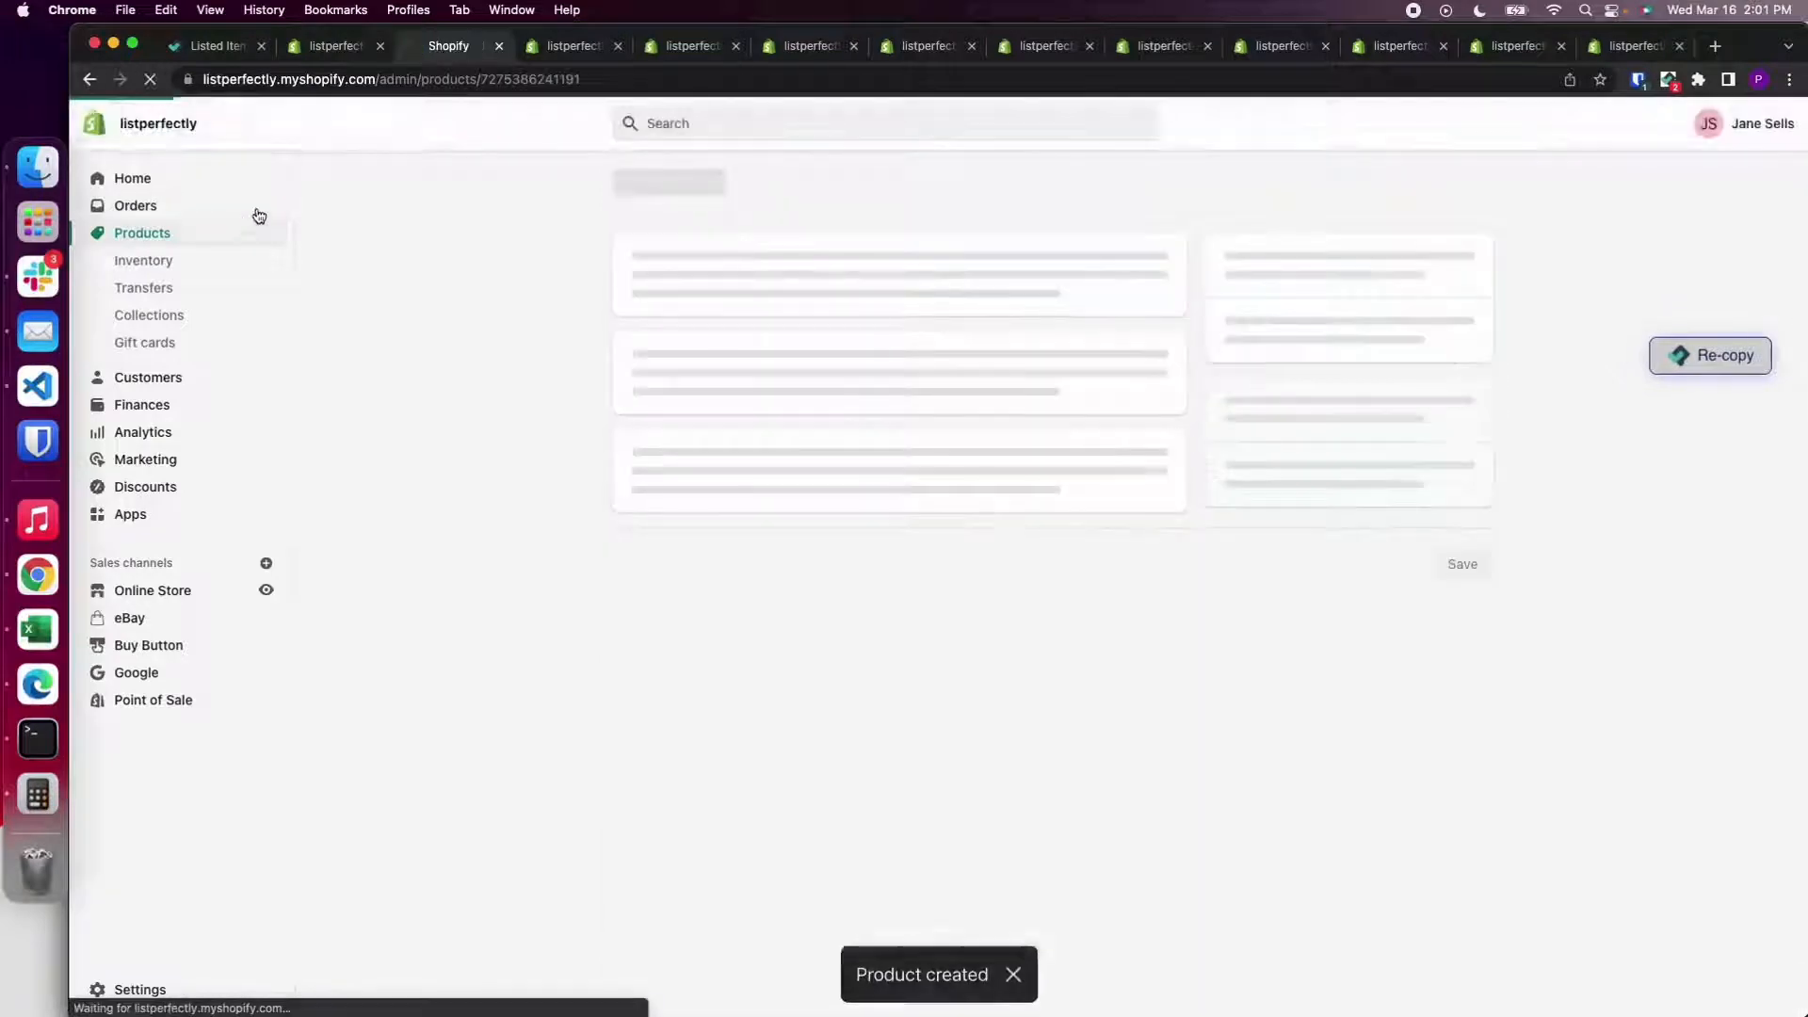